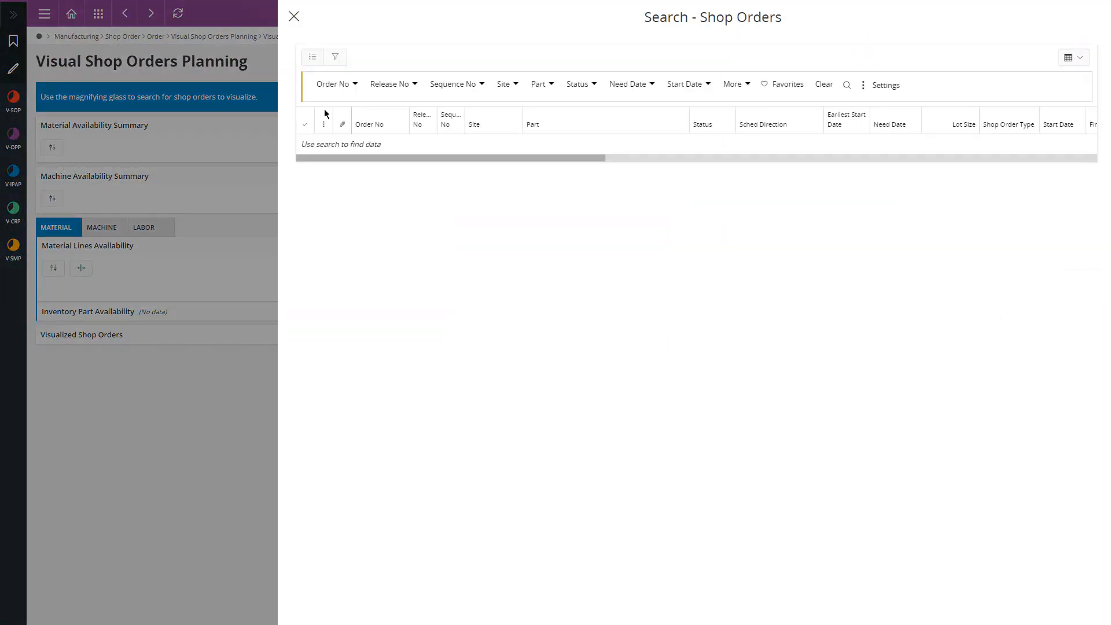
- Apply the saved NORTH next-week shop order search and visualize the filtered orders
click(862, 85)
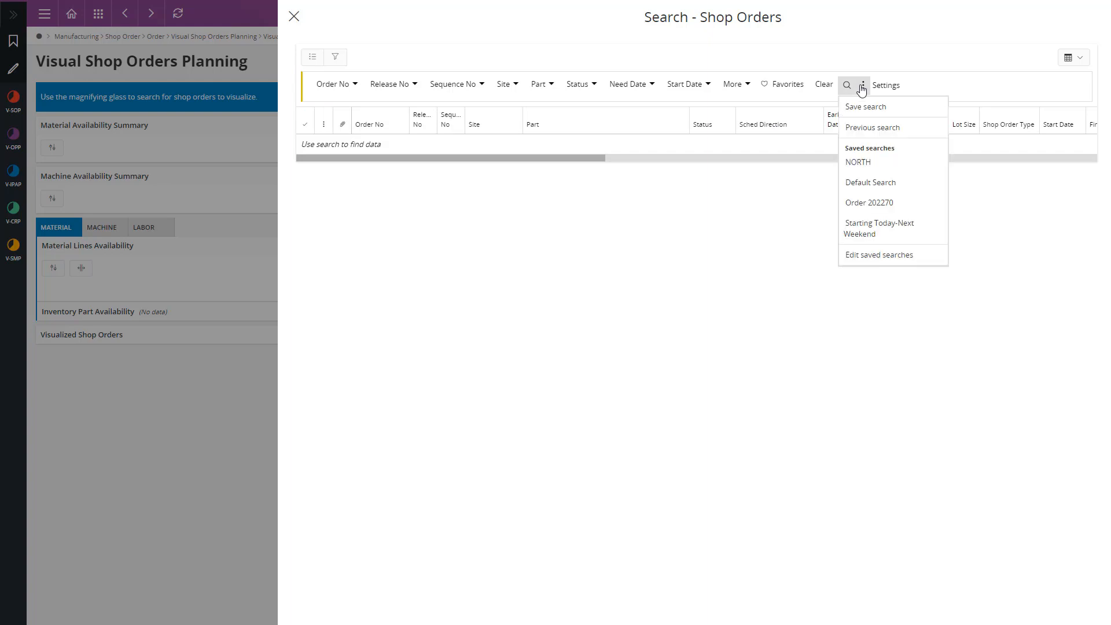
click(857, 161)
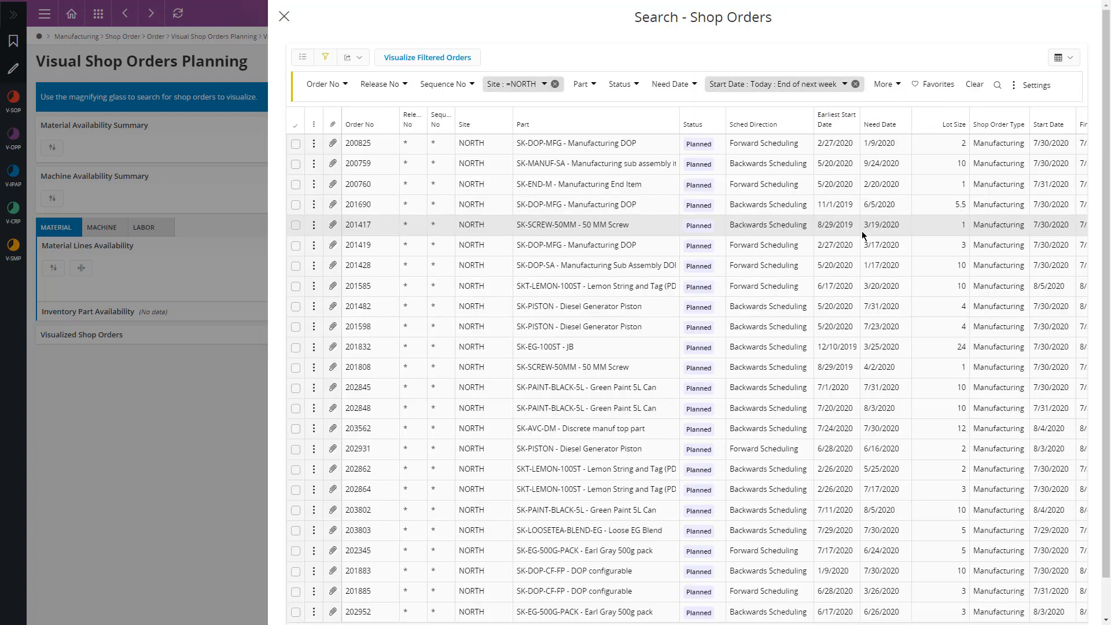
click(426, 57)
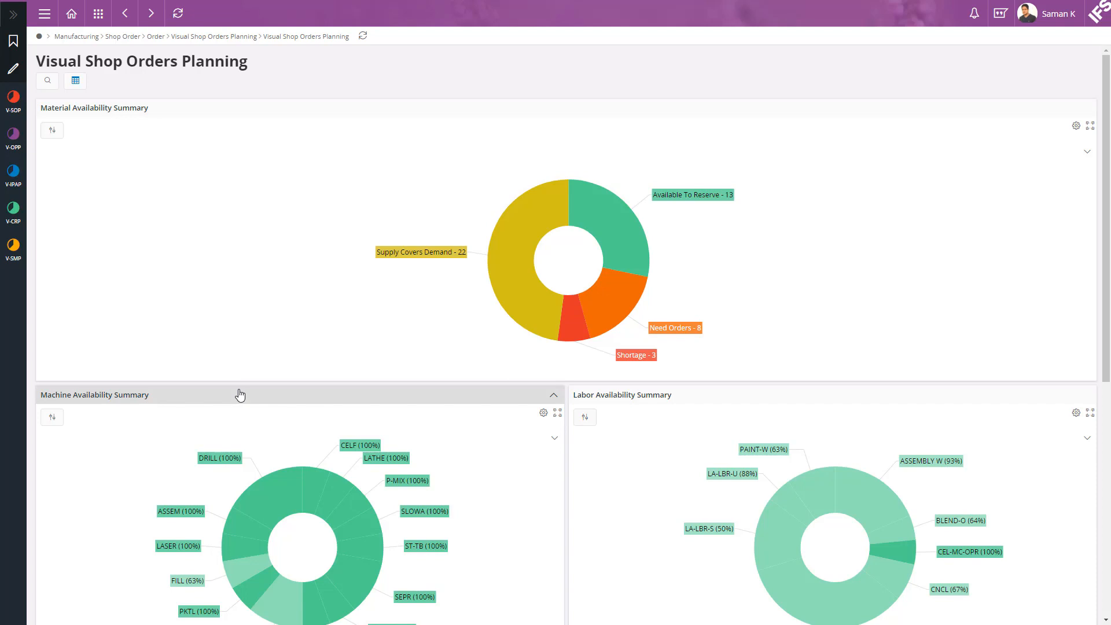
- Collapse the Machine Availability Summary and scroll to the Material Lines Availability chart
click(553, 394)
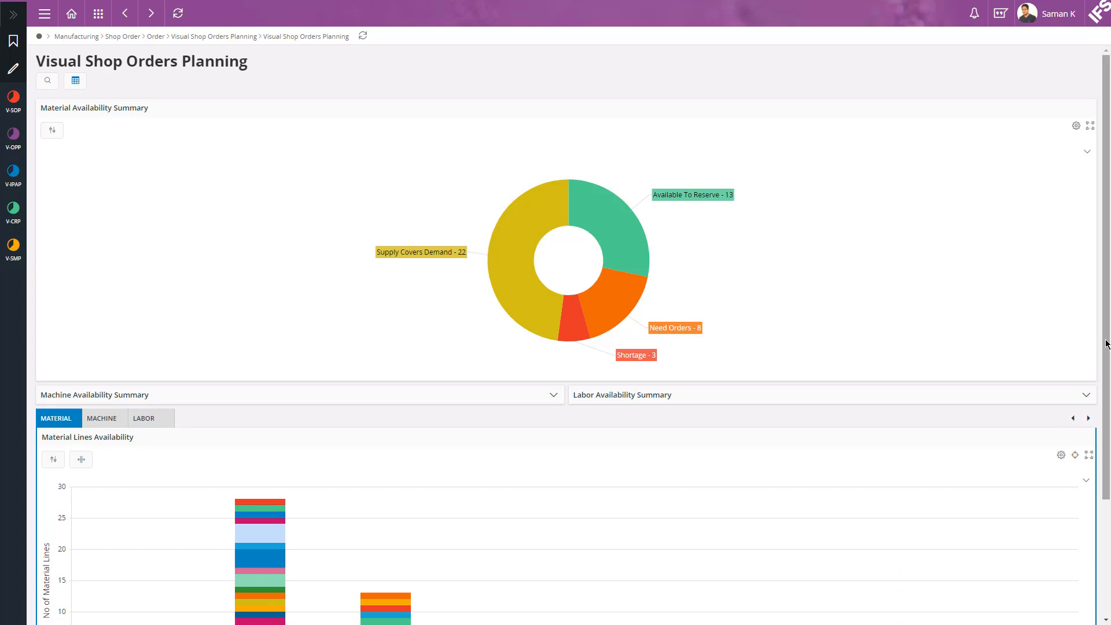
scroll(down, 3)
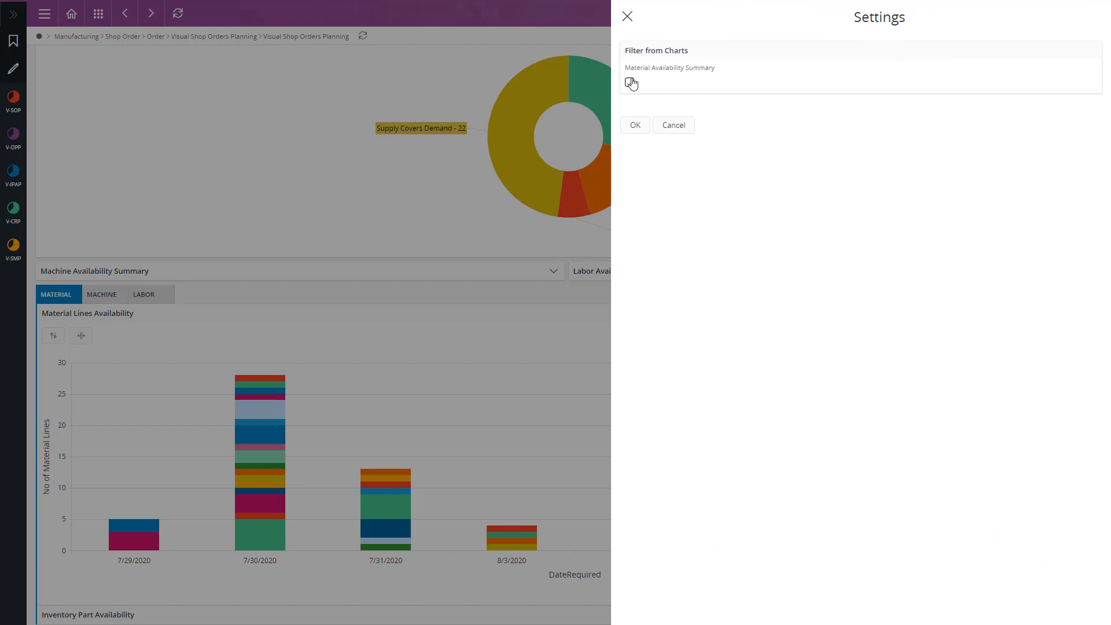
- Enable filtering from the Material Availability Summary chart and filter to Shortage orders
click(628, 82)
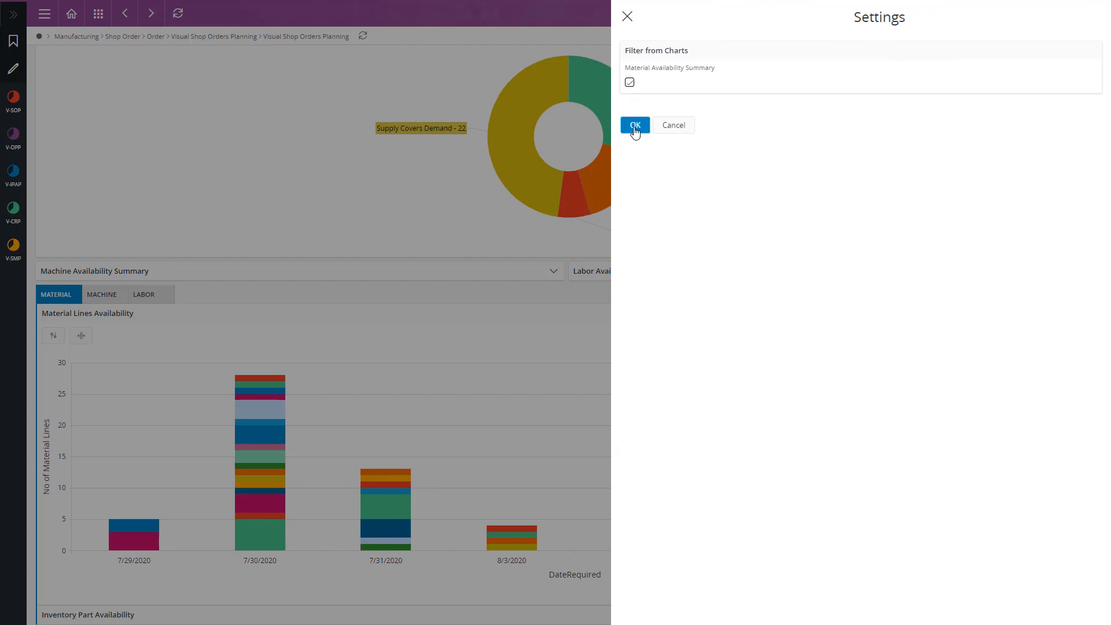
click(634, 125)
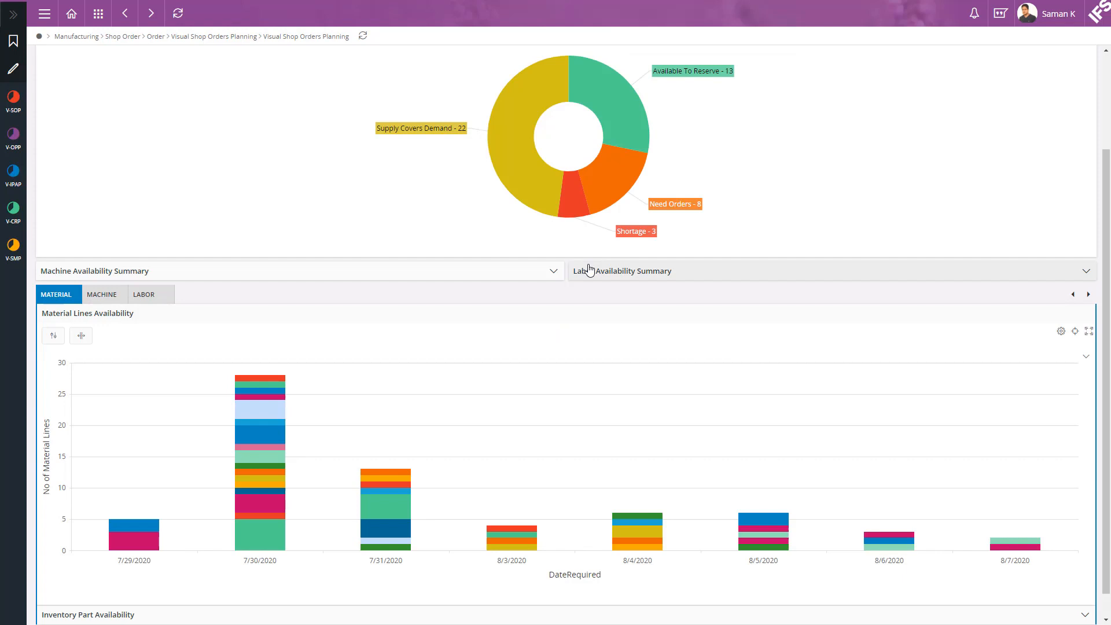
click(574, 192)
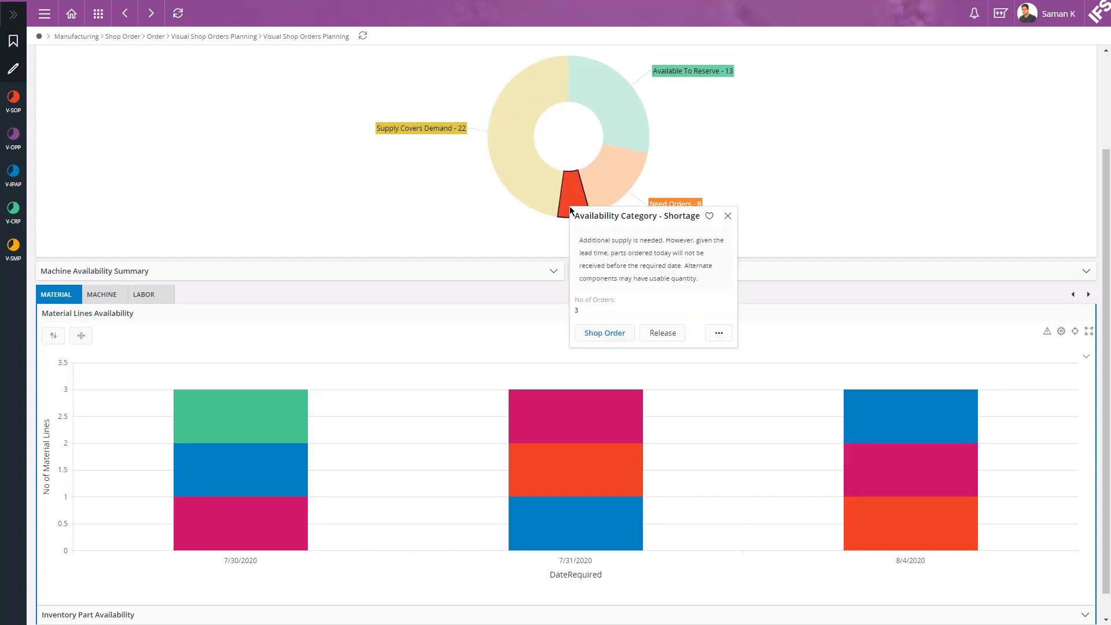
- Close the Shortage details popup and show the material lines chart display options
click(726, 216)
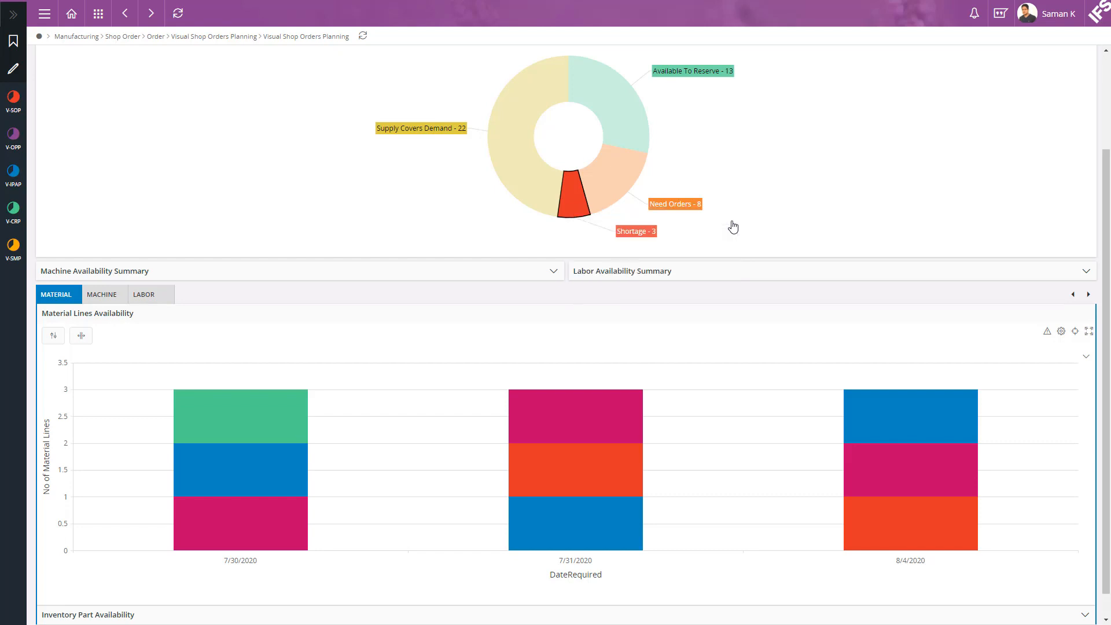
mouse_move(1085, 361)
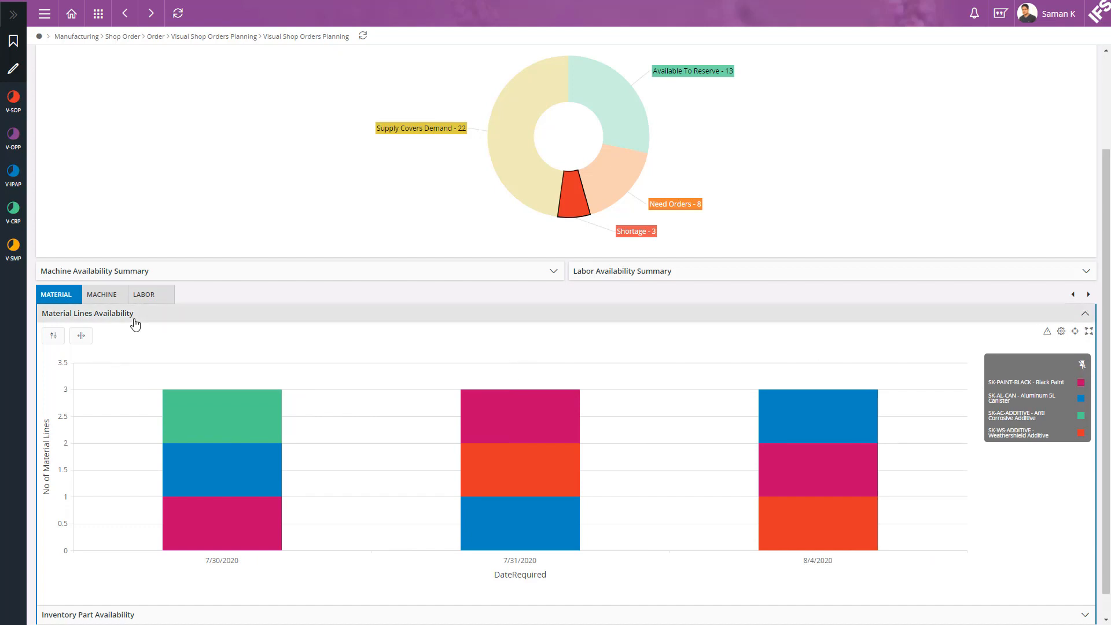
click(52, 335)
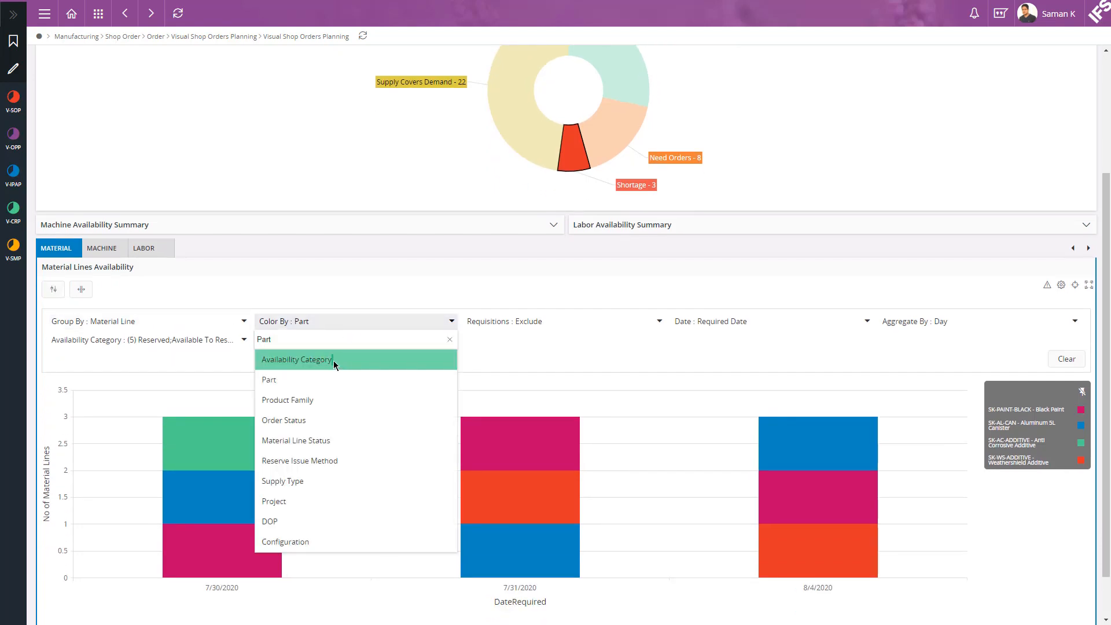
- Color the material lines chart by Availability Category and include requisitions
click(296, 360)
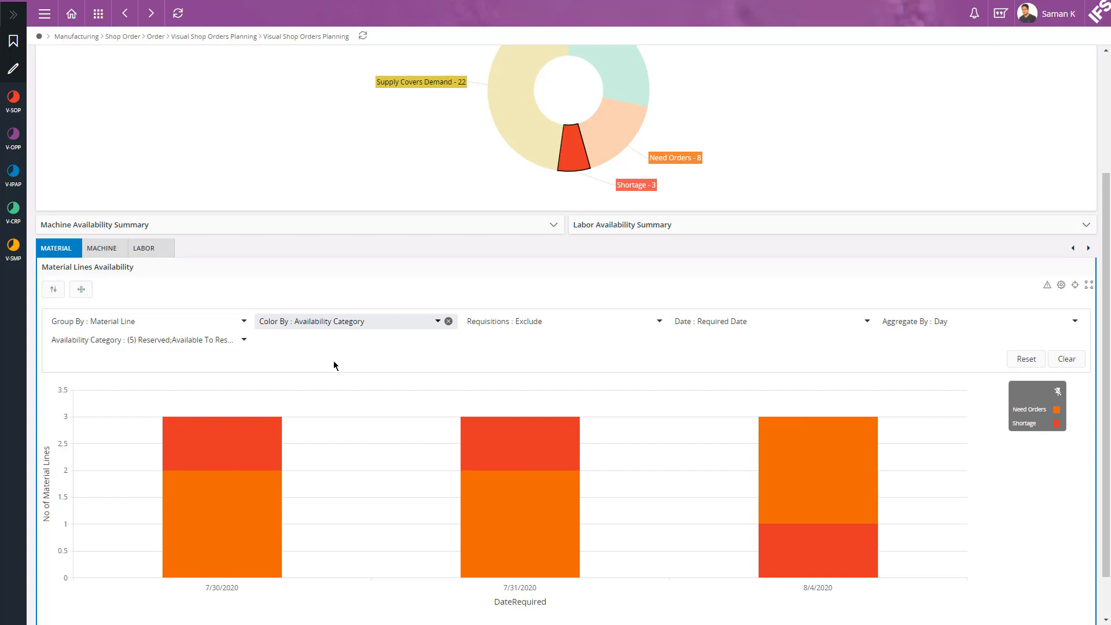
mouse_move(1012, 422)
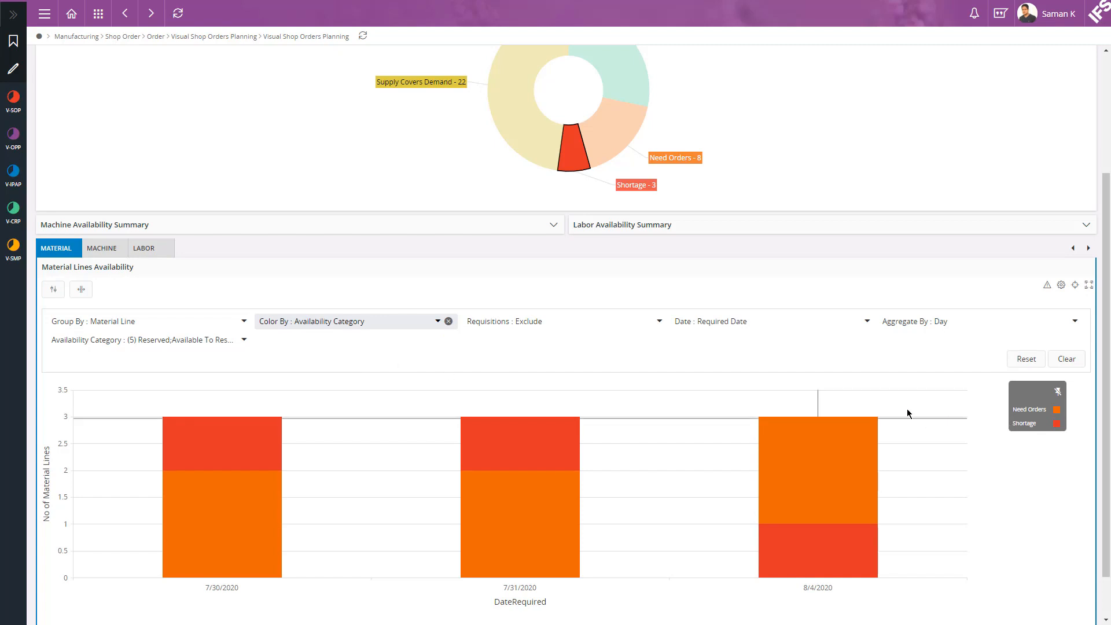
click(563, 321)
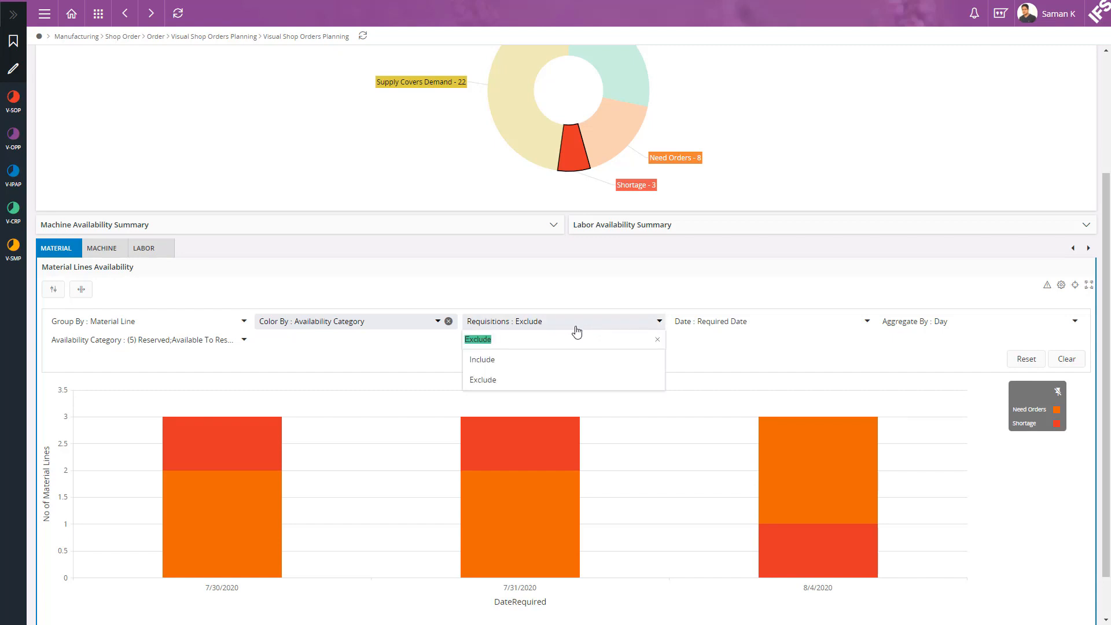
click(481, 359)
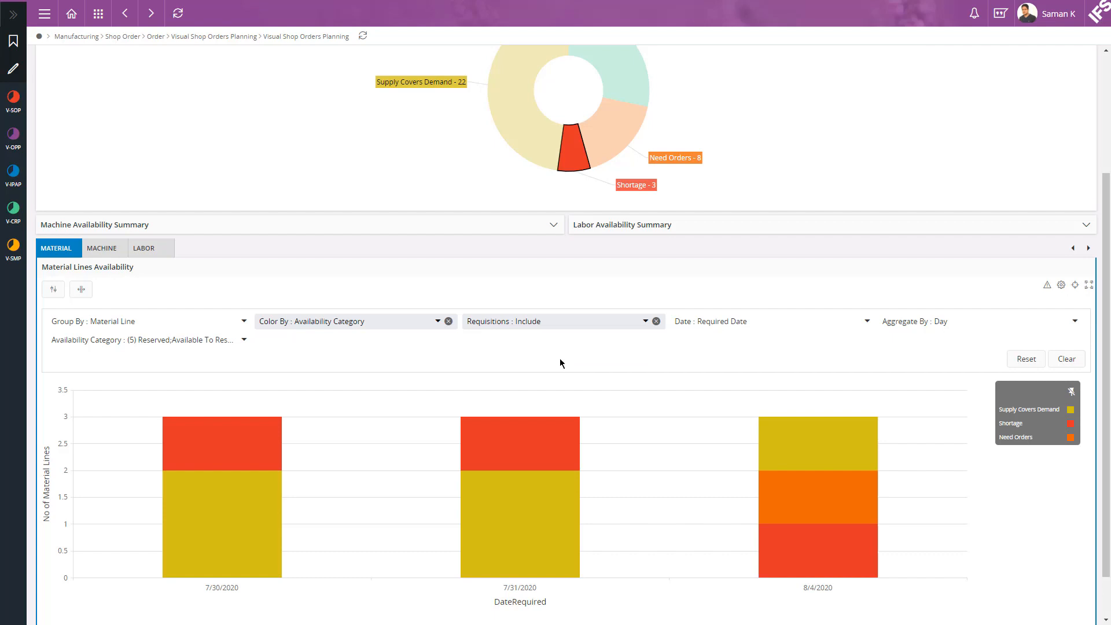
mouse_move(266, 442)
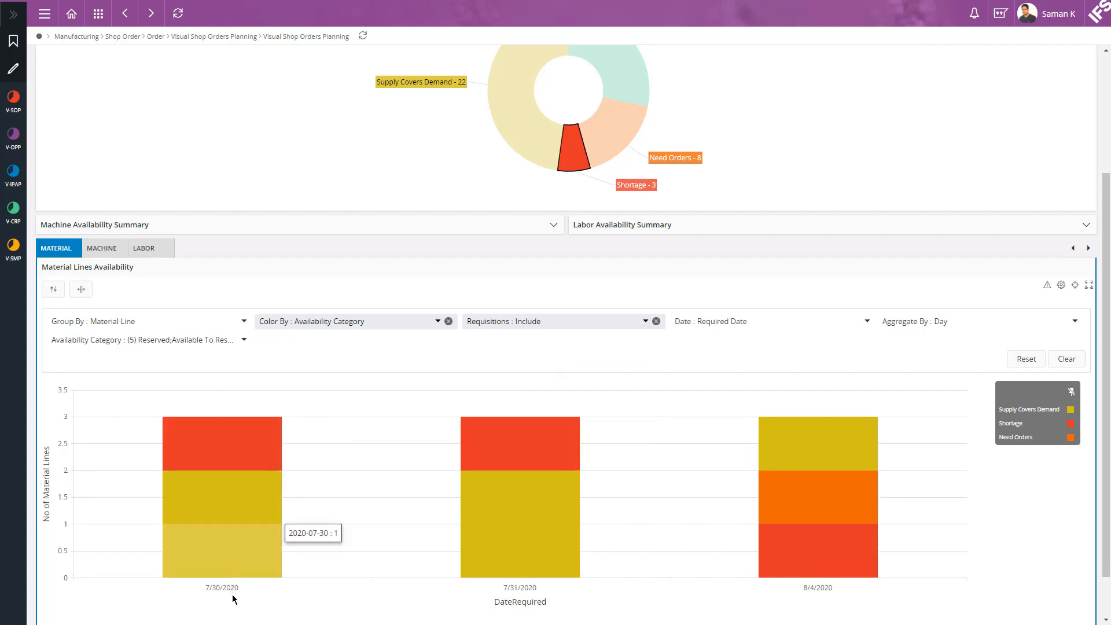
mouse_move(516, 610)
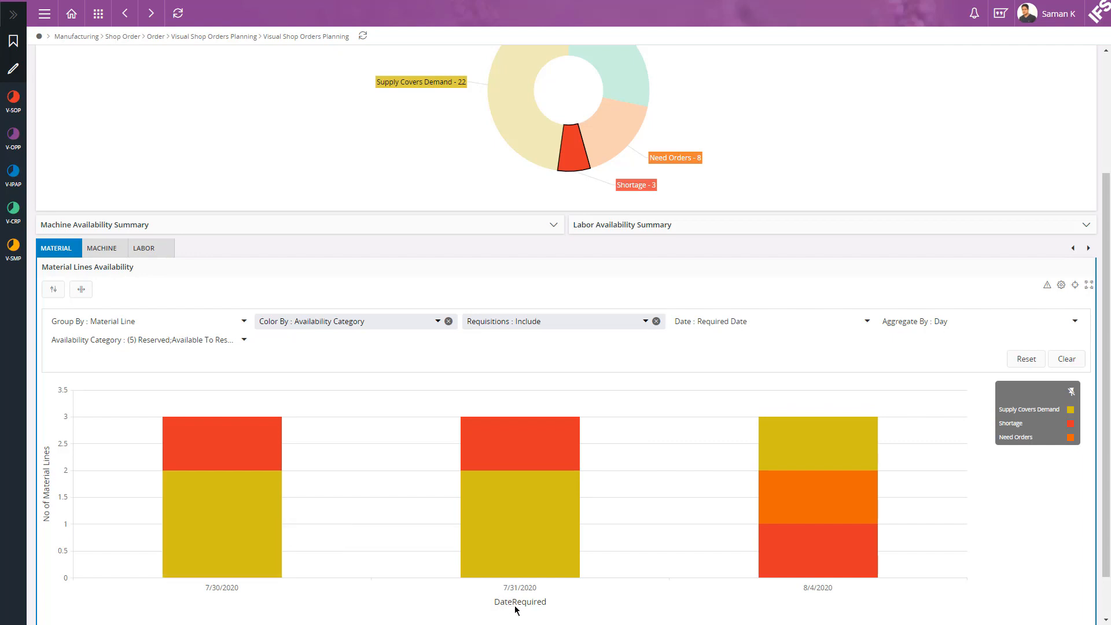
mouse_move(813, 603)
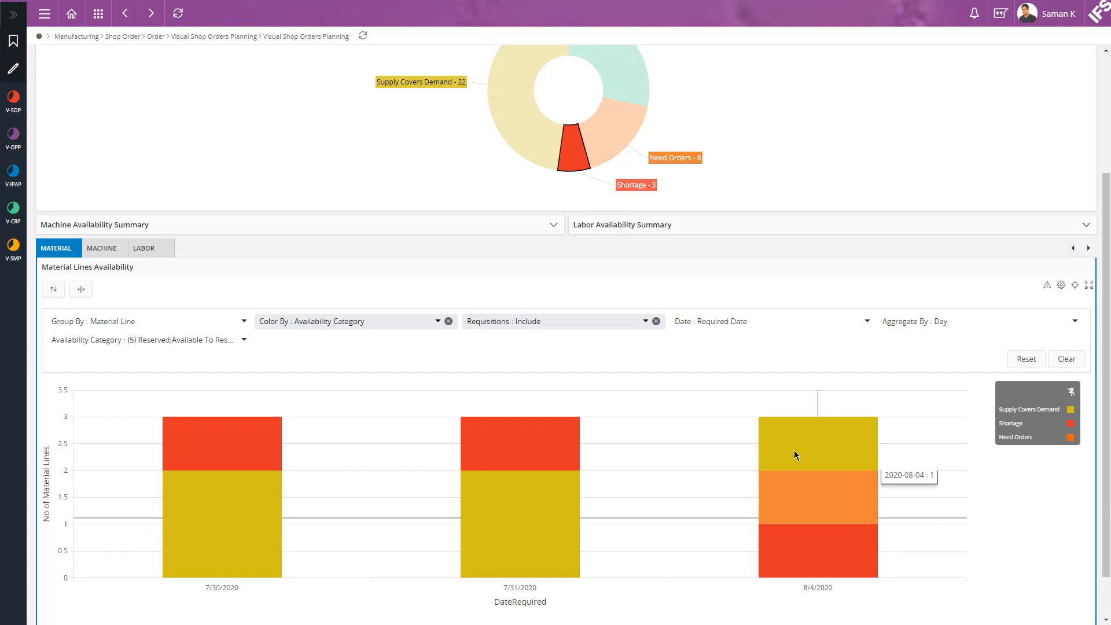
- Plot material lines by Latest Order Date and open the 7/30/2020 shortage line details
click(771, 321)
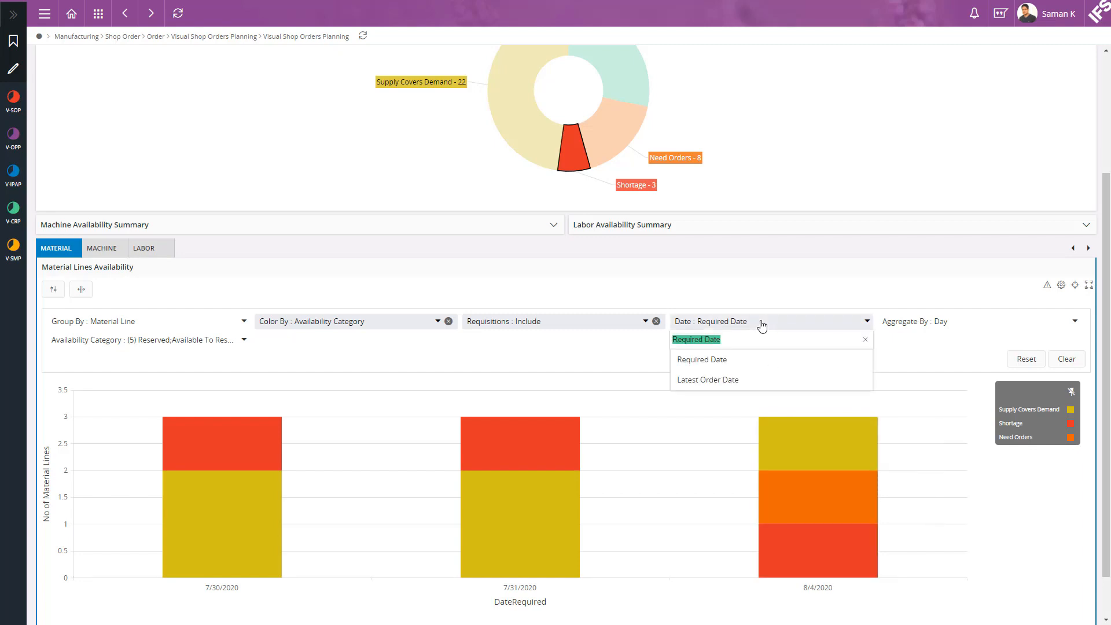
click(706, 379)
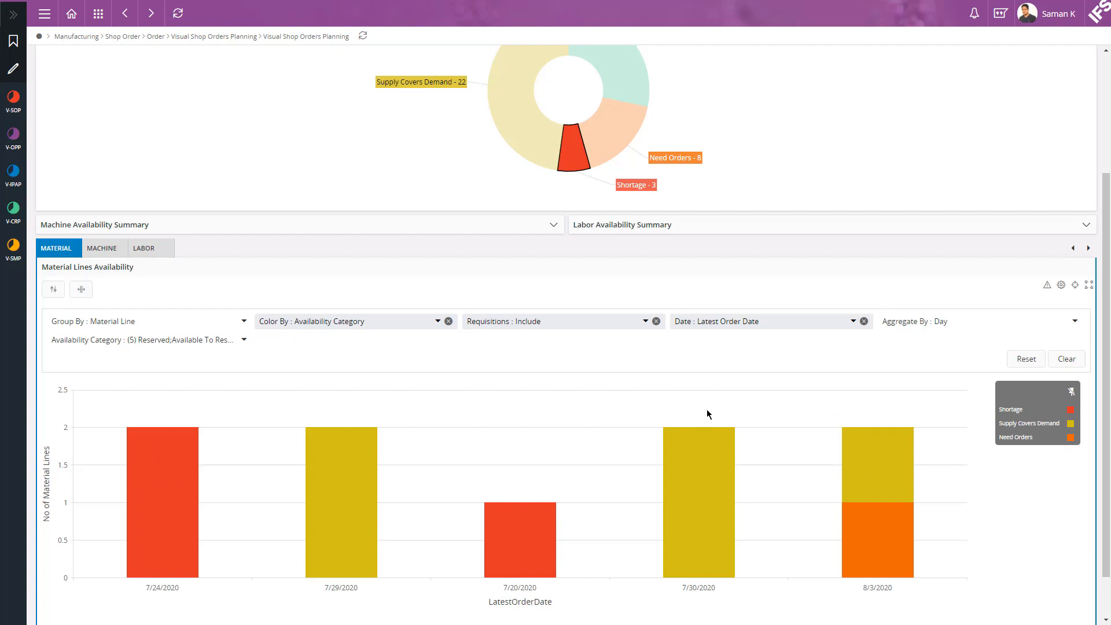
mouse_move(697, 539)
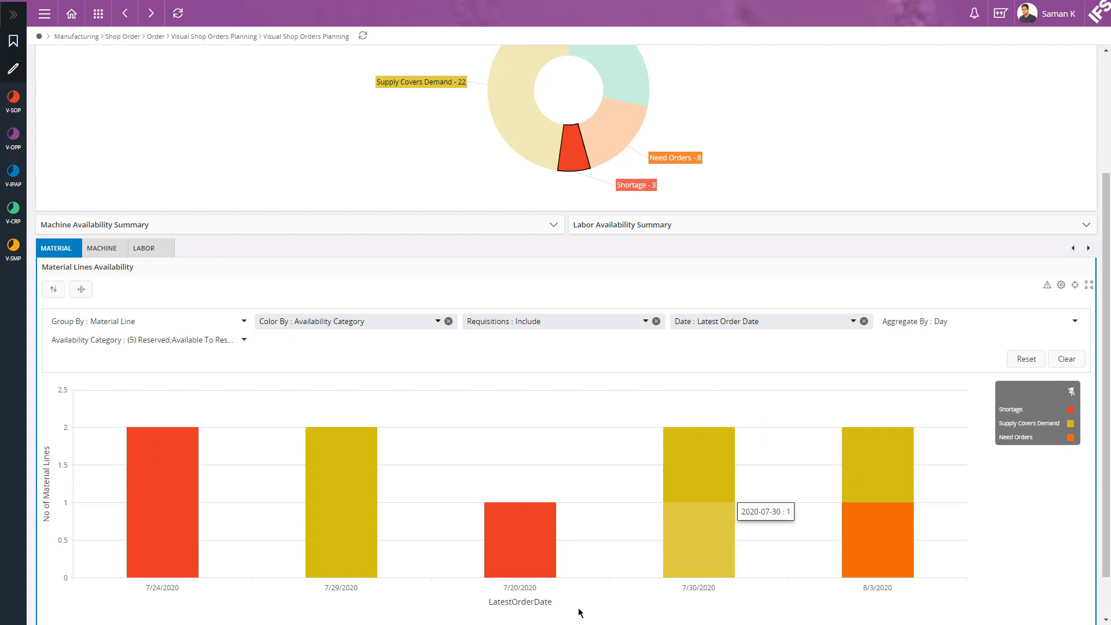
mouse_move(177, 594)
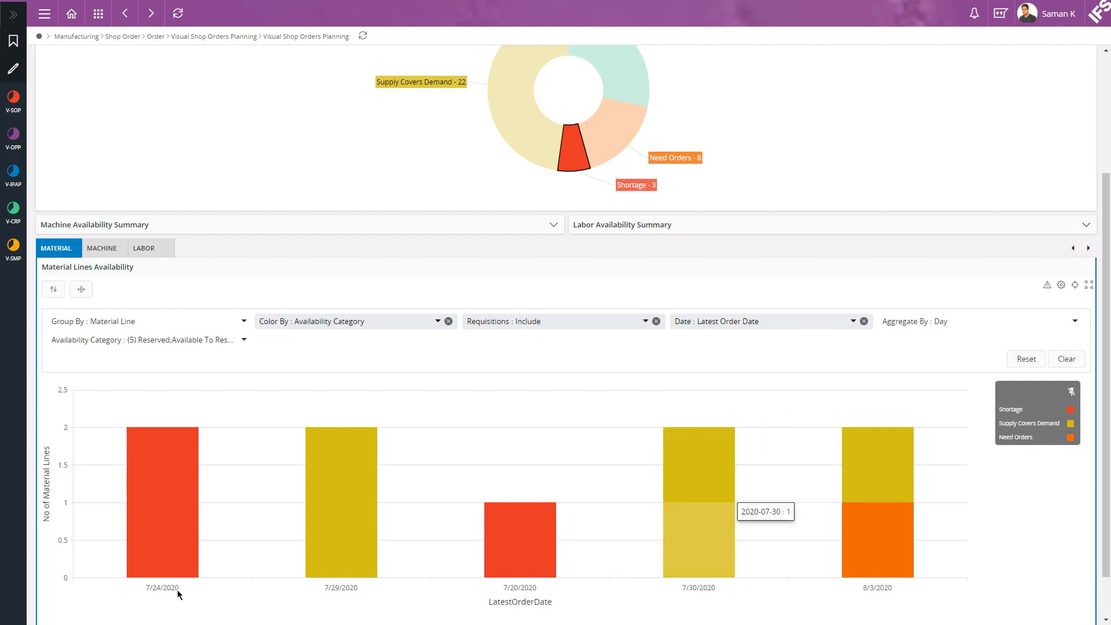
mouse_move(500, 593)
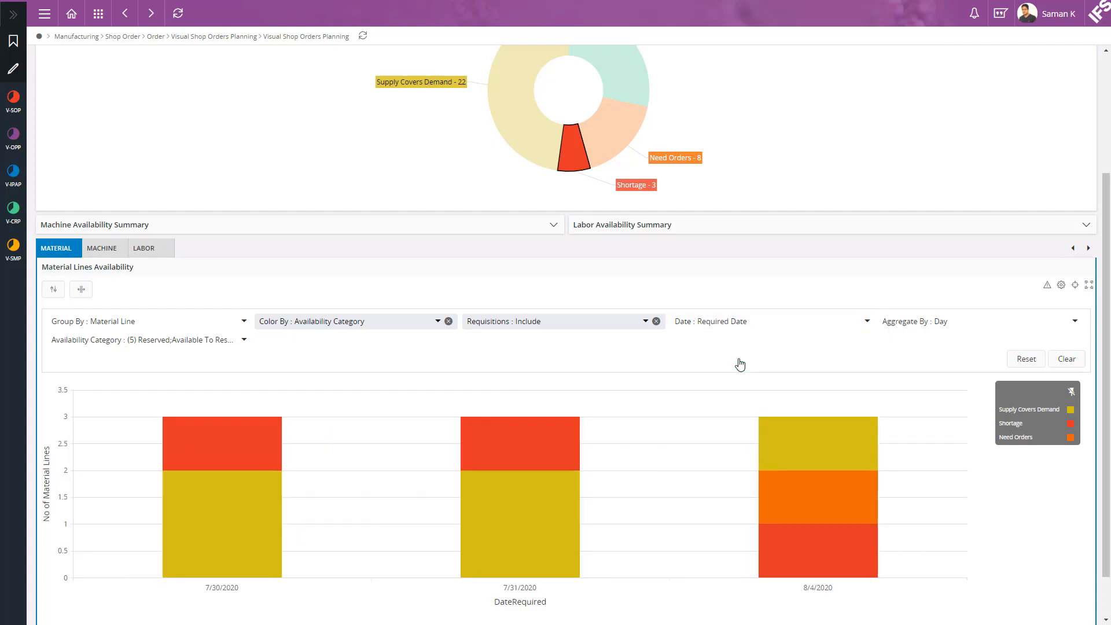
mouse_move(236, 441)
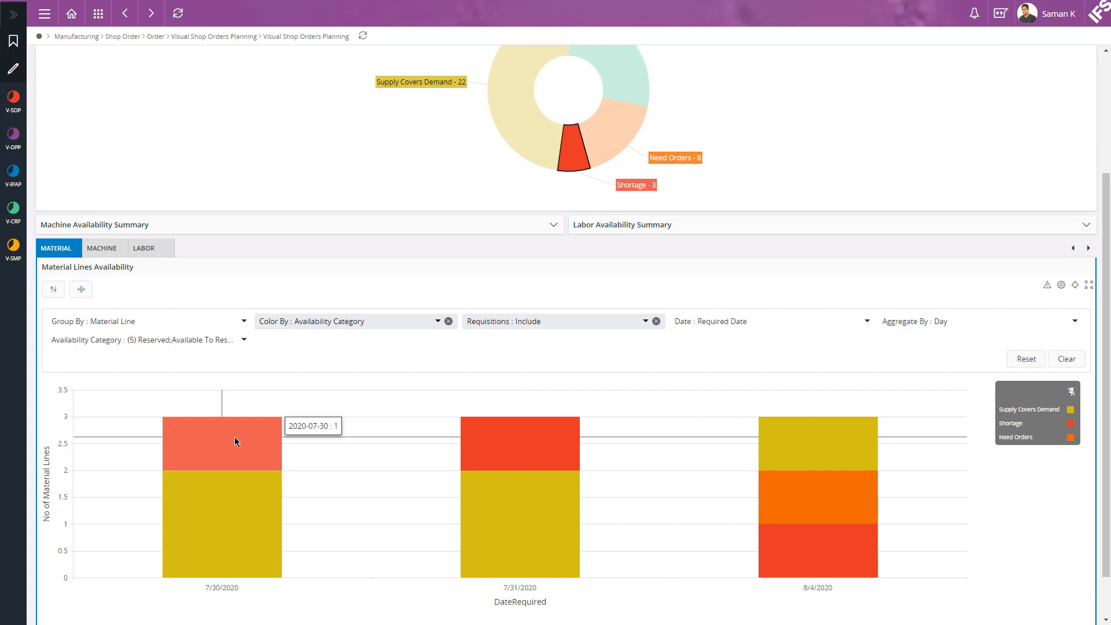
click(221, 442)
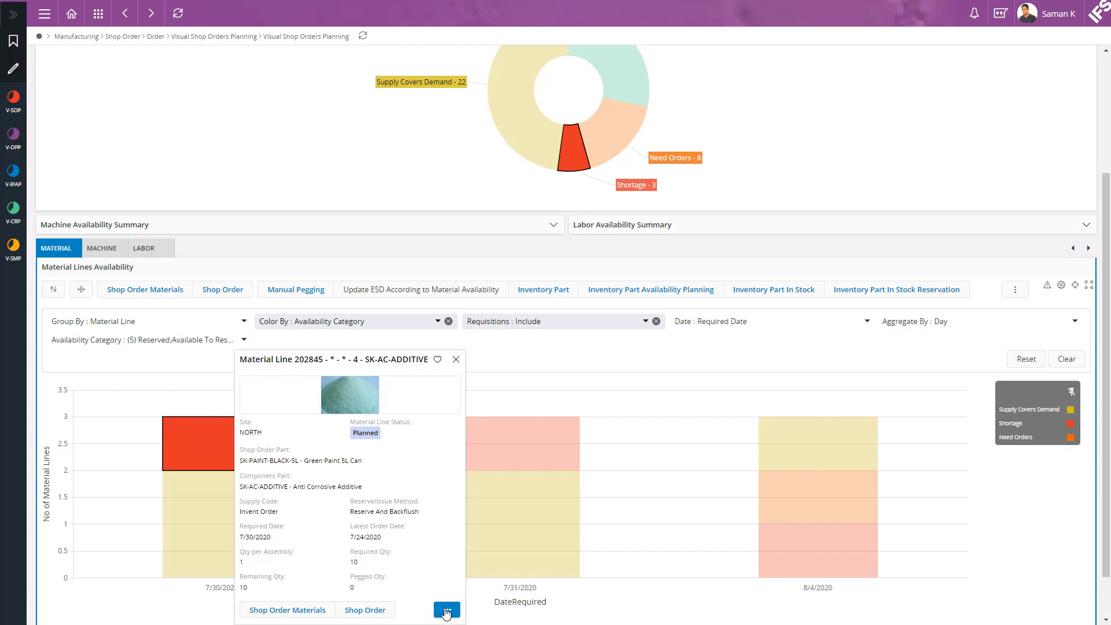
- Update the shop order's earliest start date according to material availability for line 202845
click(446, 611)
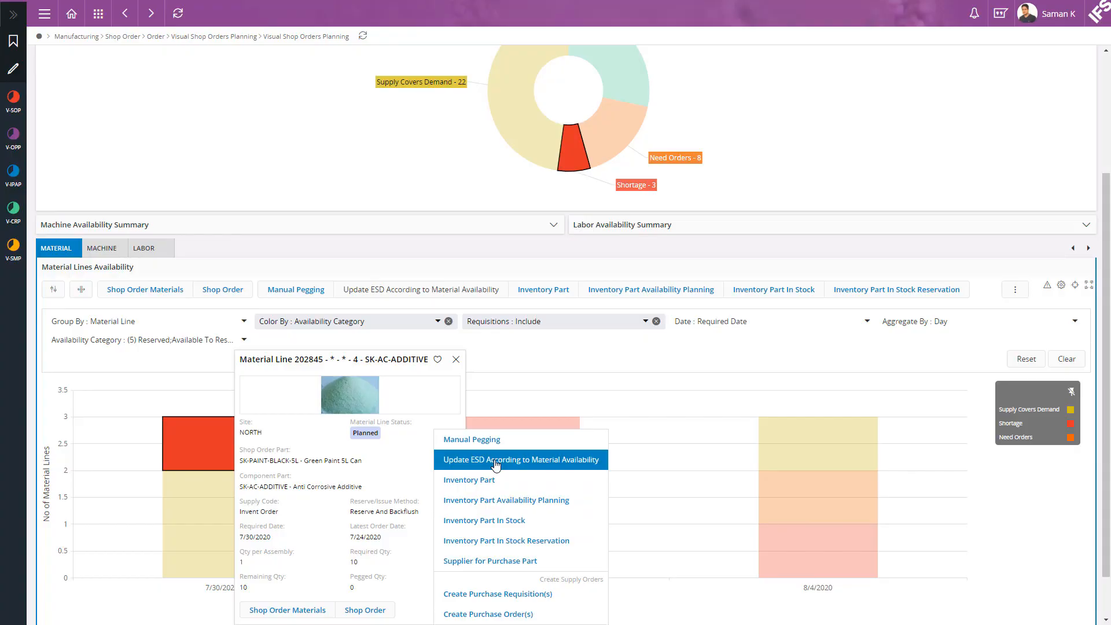
click(520, 458)
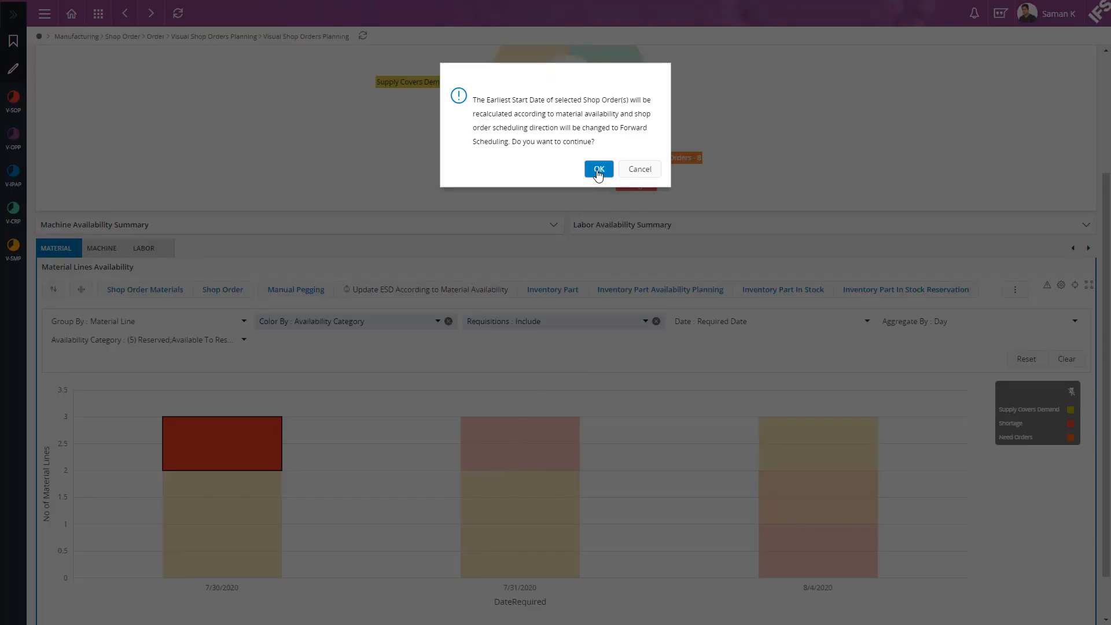
click(599, 170)
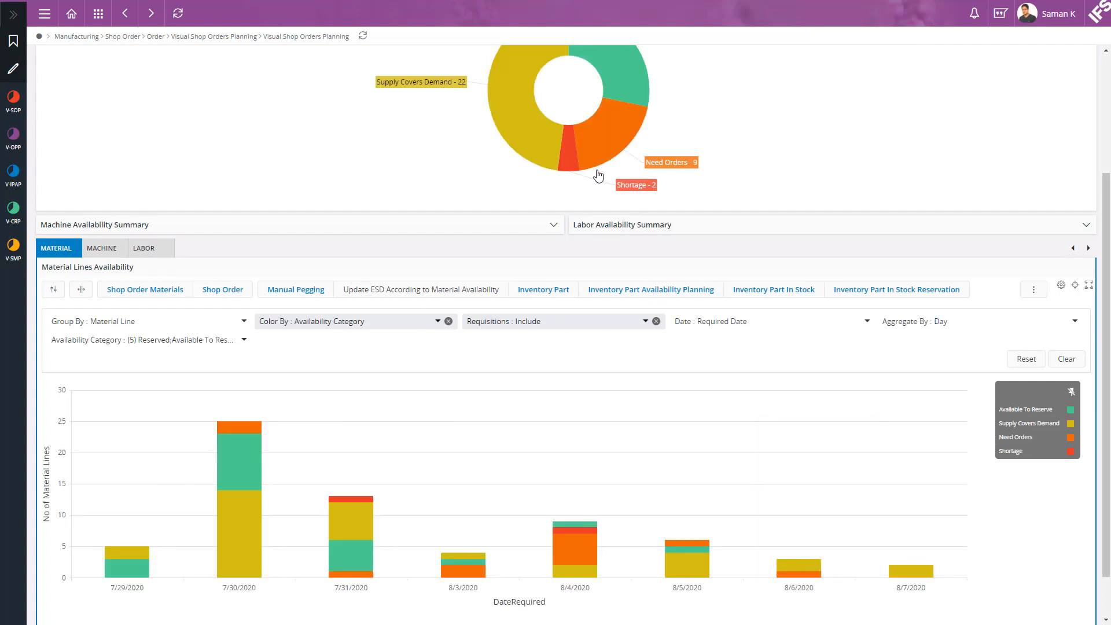
mouse_move(582, 165)
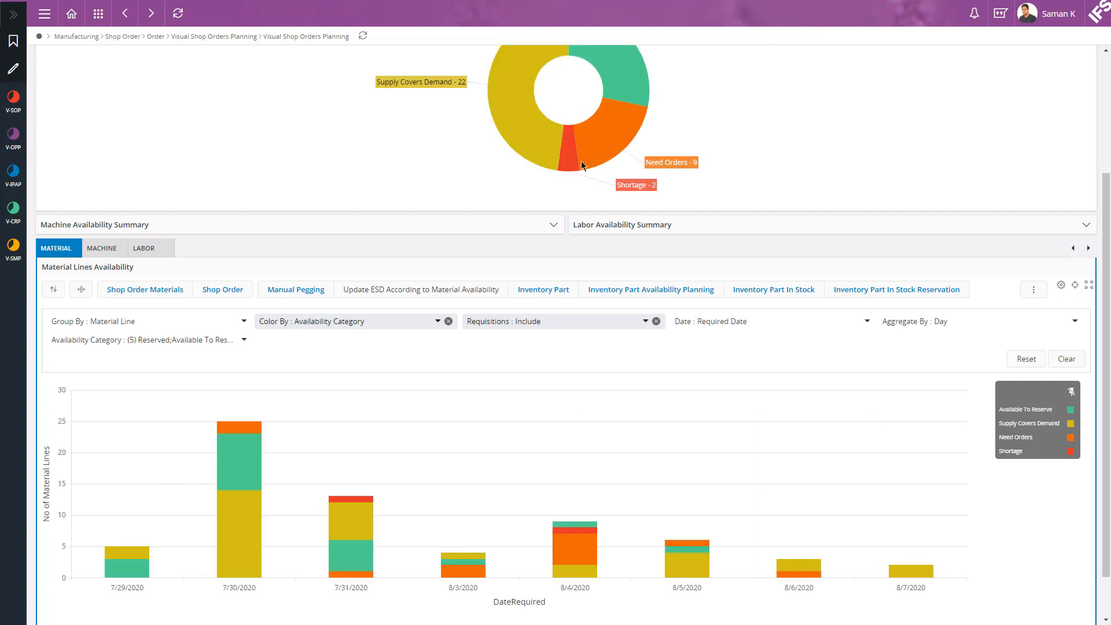
- Replace the 7/31/2020 weathershield additive shortage line with its alternate component
click(568, 152)
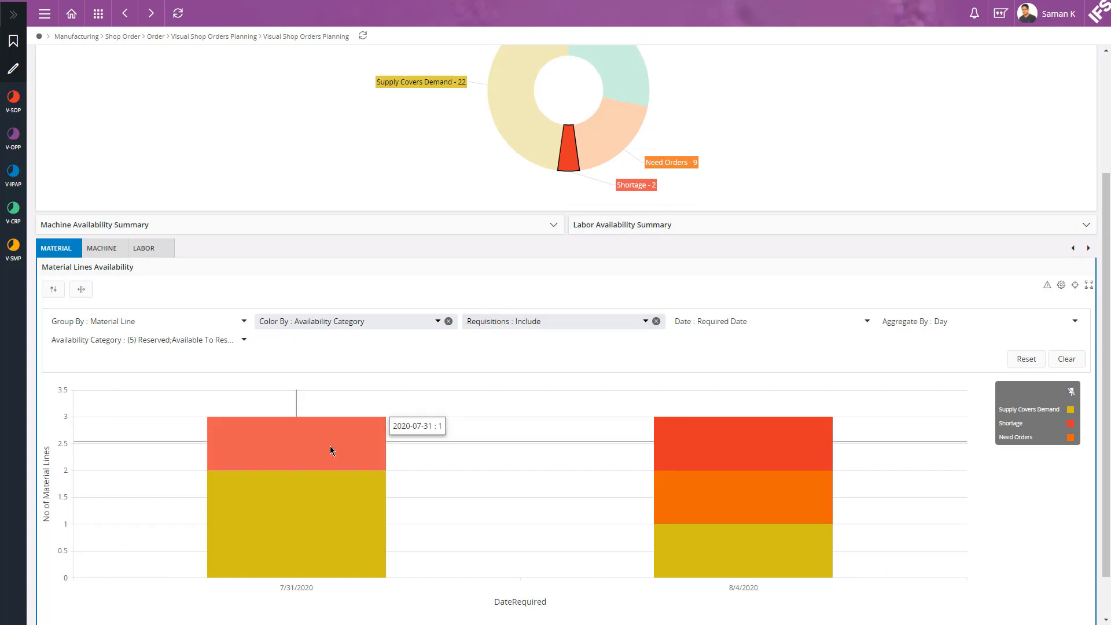
click(296, 426)
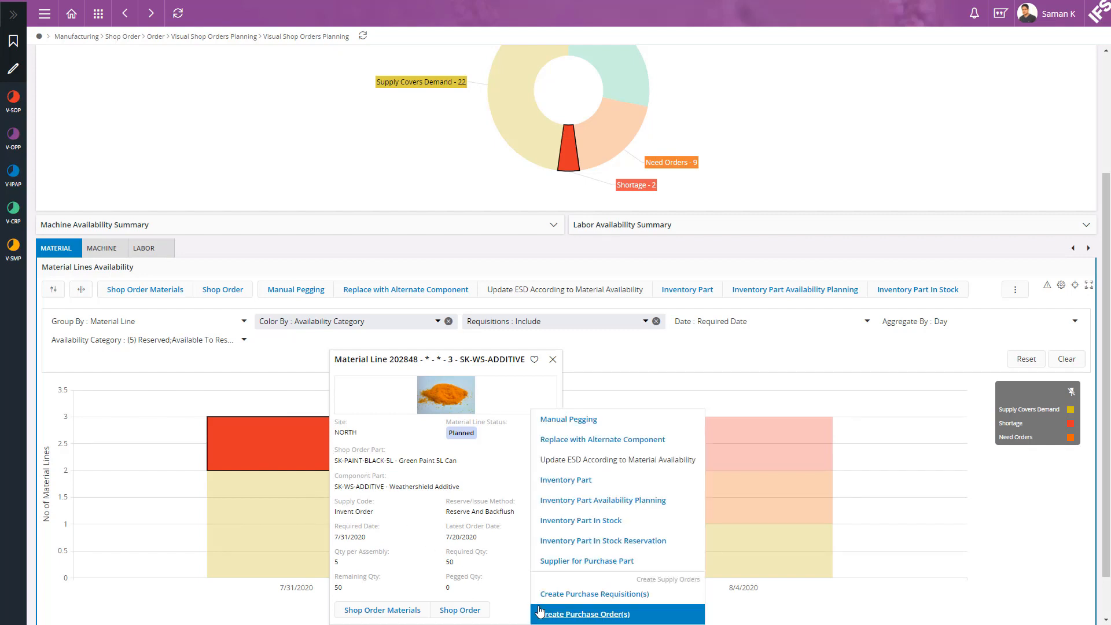
mouse_move(602, 539)
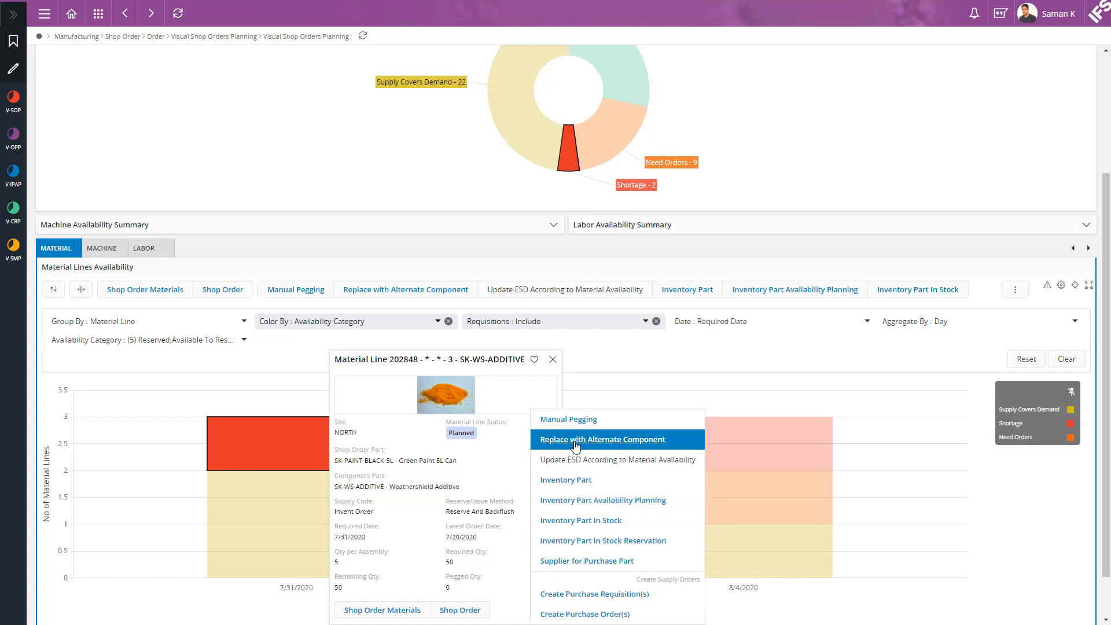
click(601, 439)
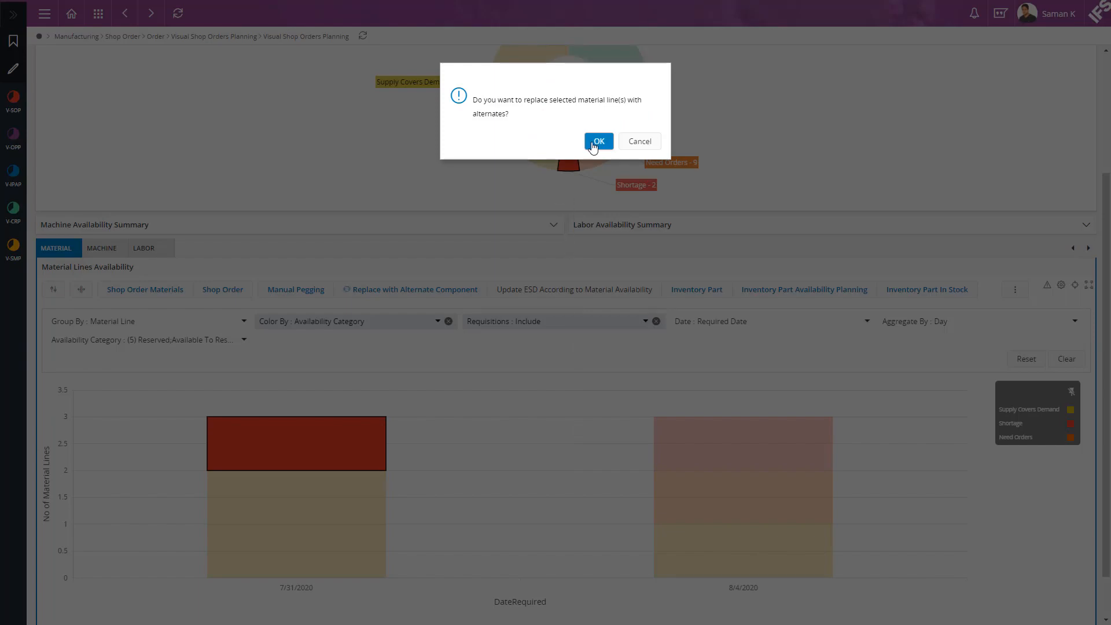
click(598, 142)
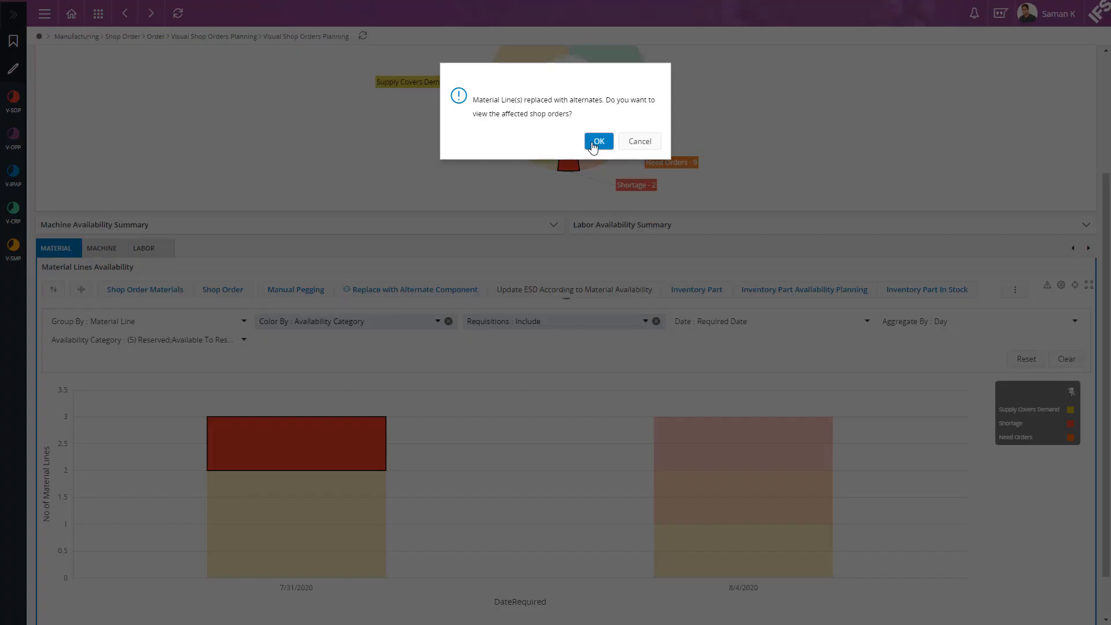
mouse_move(638, 141)
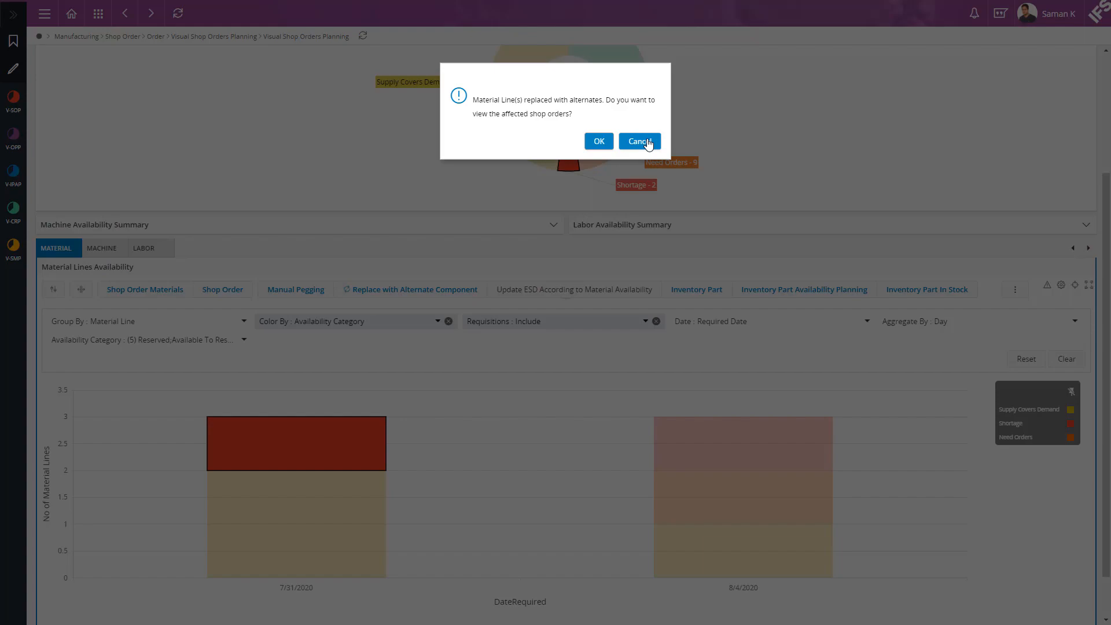
click(638, 141)
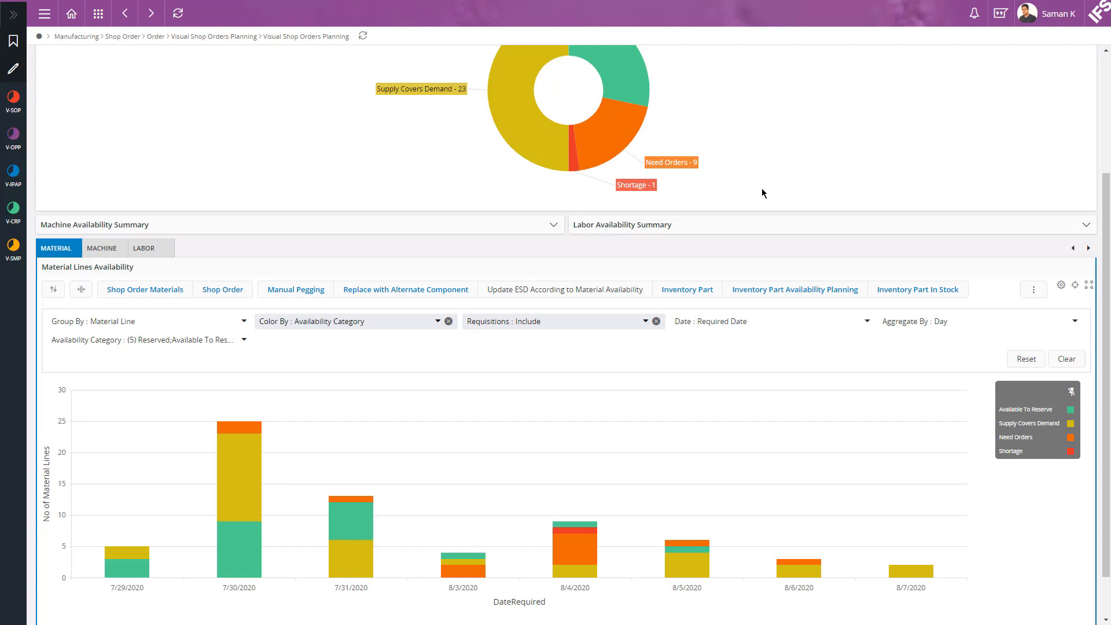
mouse_move(572, 160)
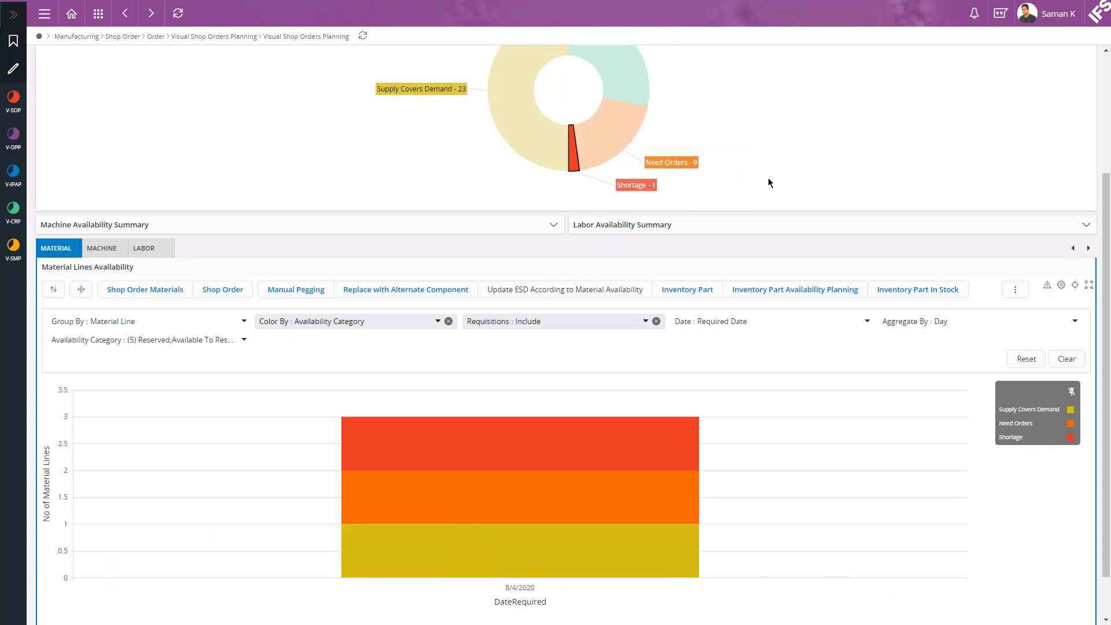
- Create a purchase order for the 8/4/2020 weathershield additive shortage line without viewing it
click(519, 442)
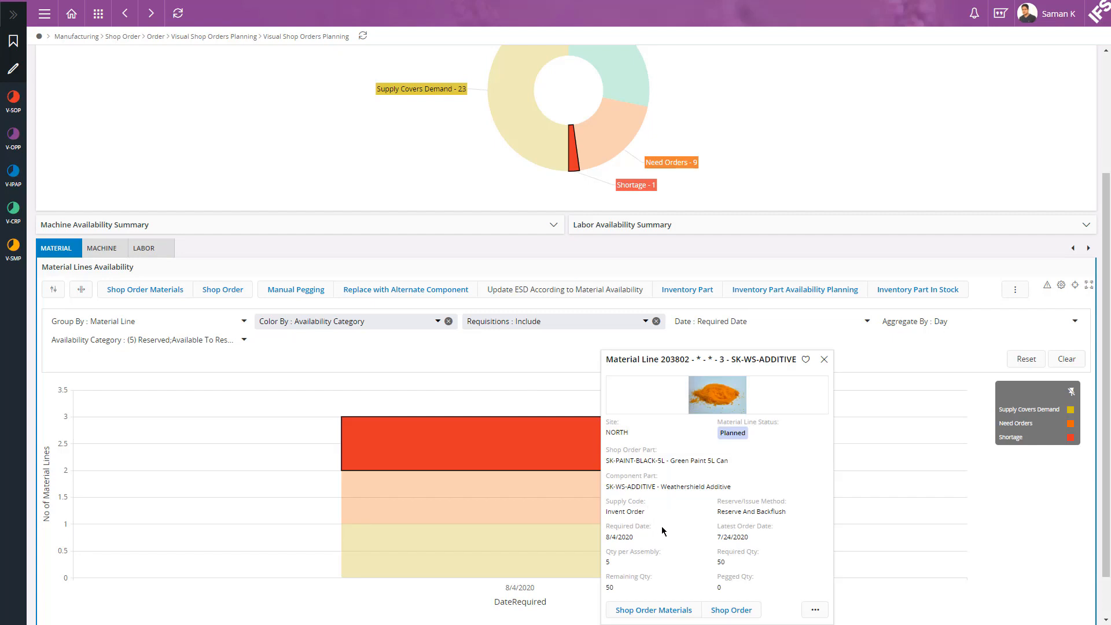
mouse_move(784, 608)
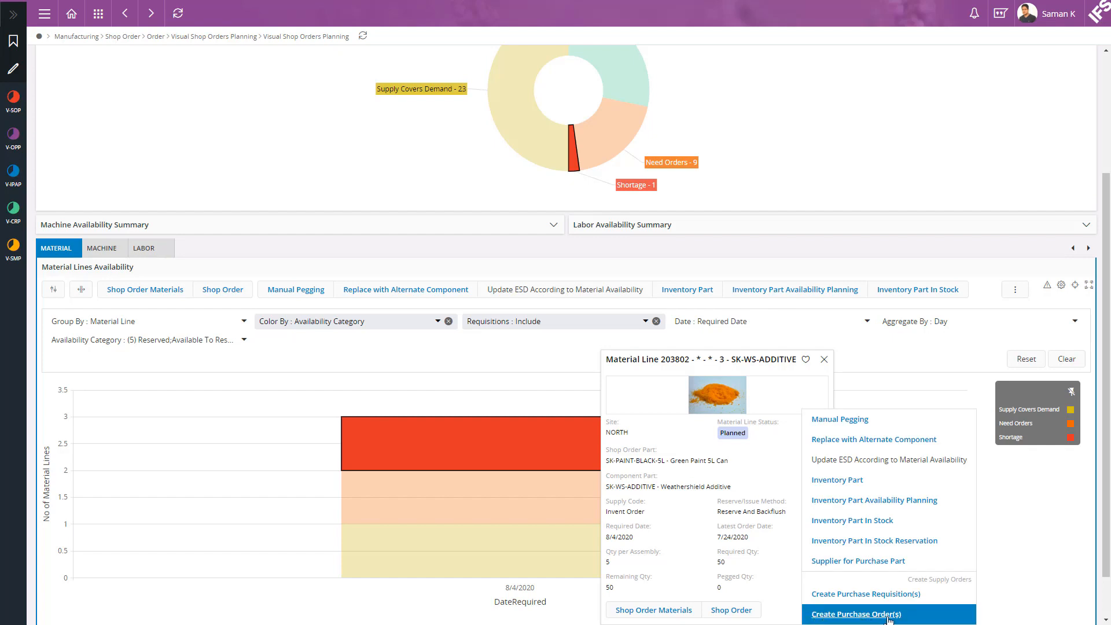
click(855, 613)
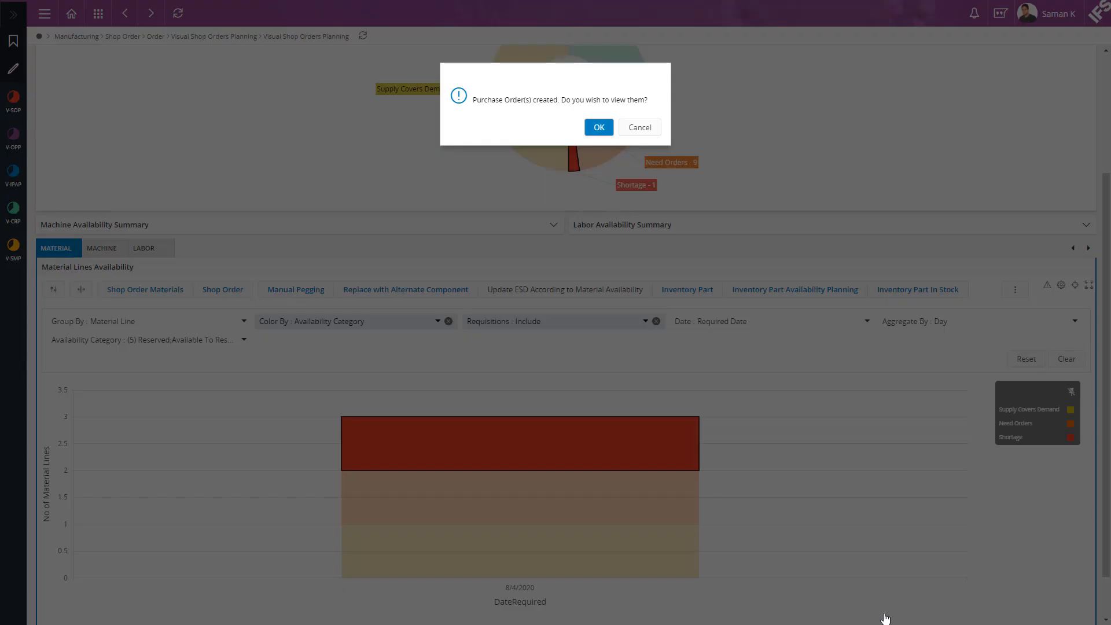
mouse_move(715, 277)
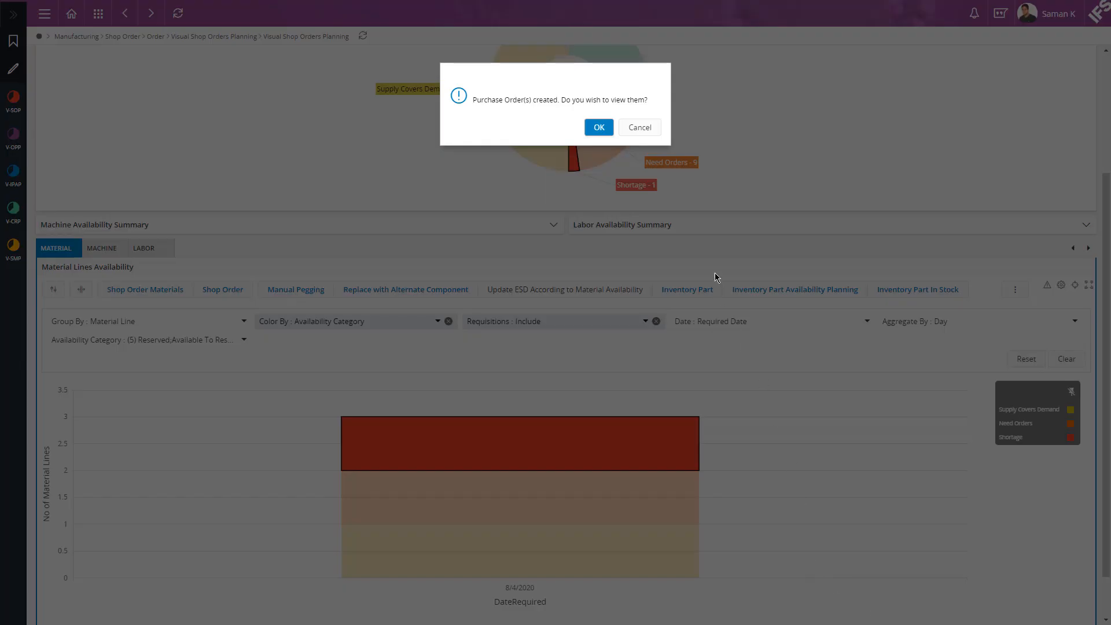
click(637, 127)
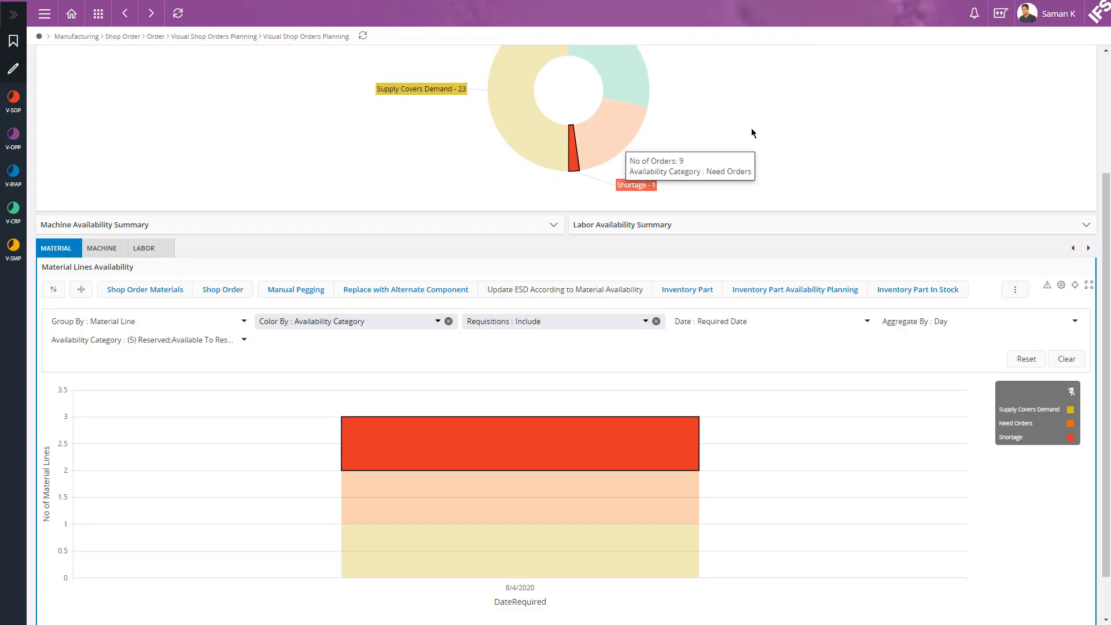
mouse_move(851, 133)
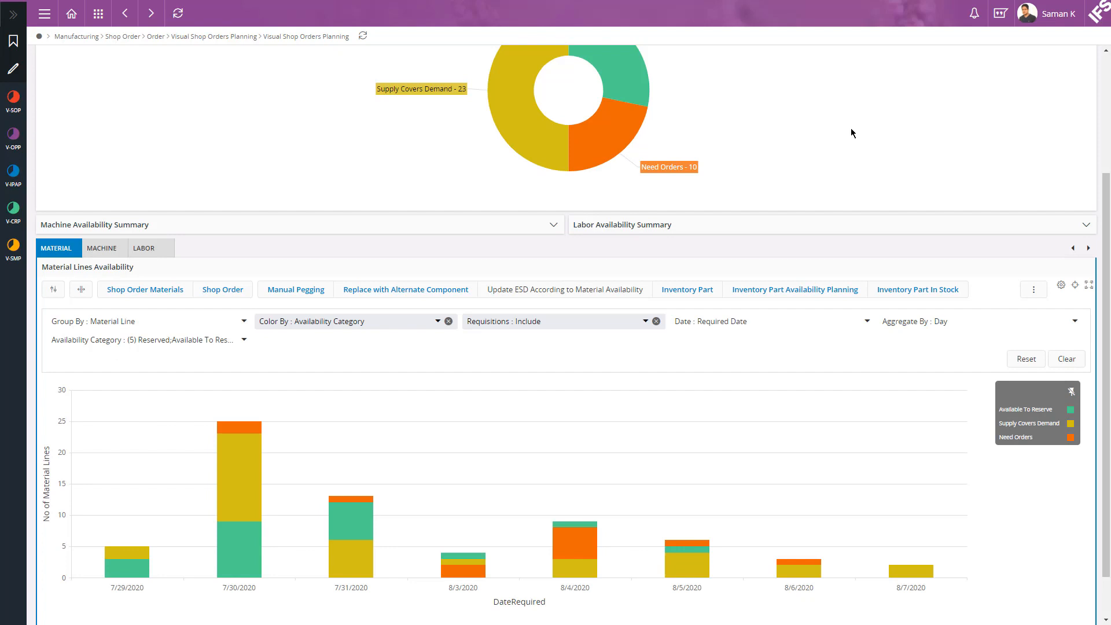
mouse_move(616, 136)
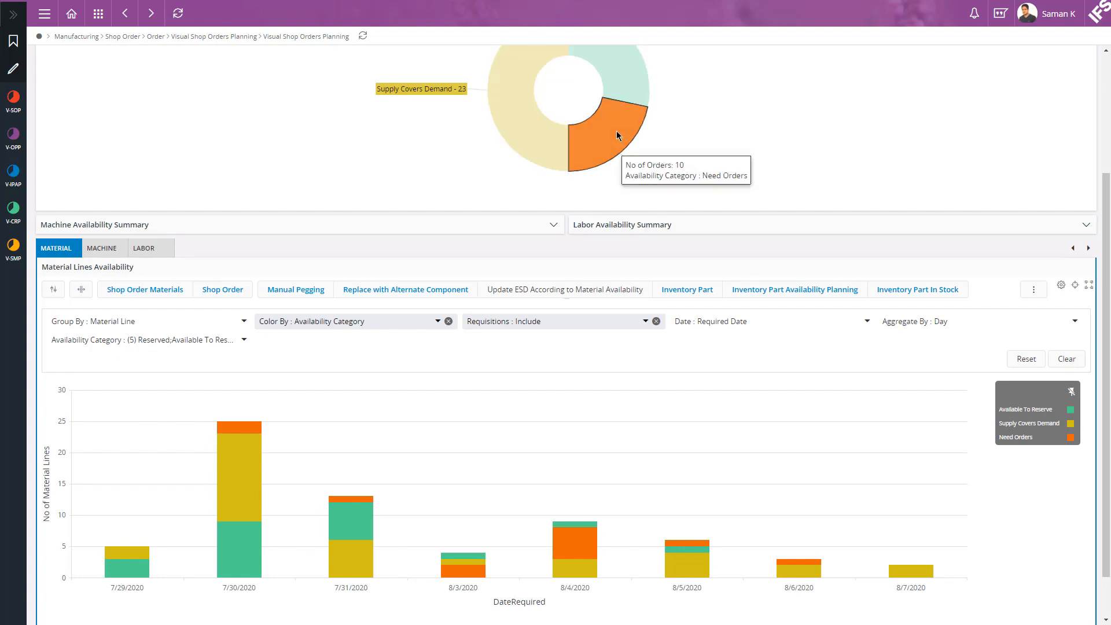
- Filter the material lines chart to the ten Need Orders shop orders
click(616, 135)
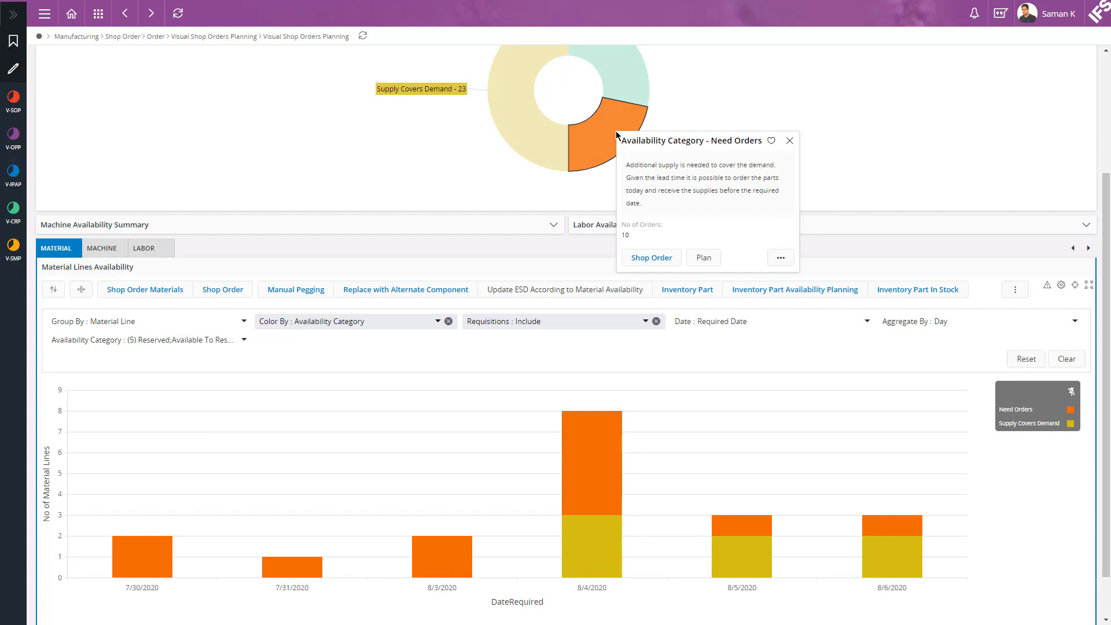
click(789, 140)
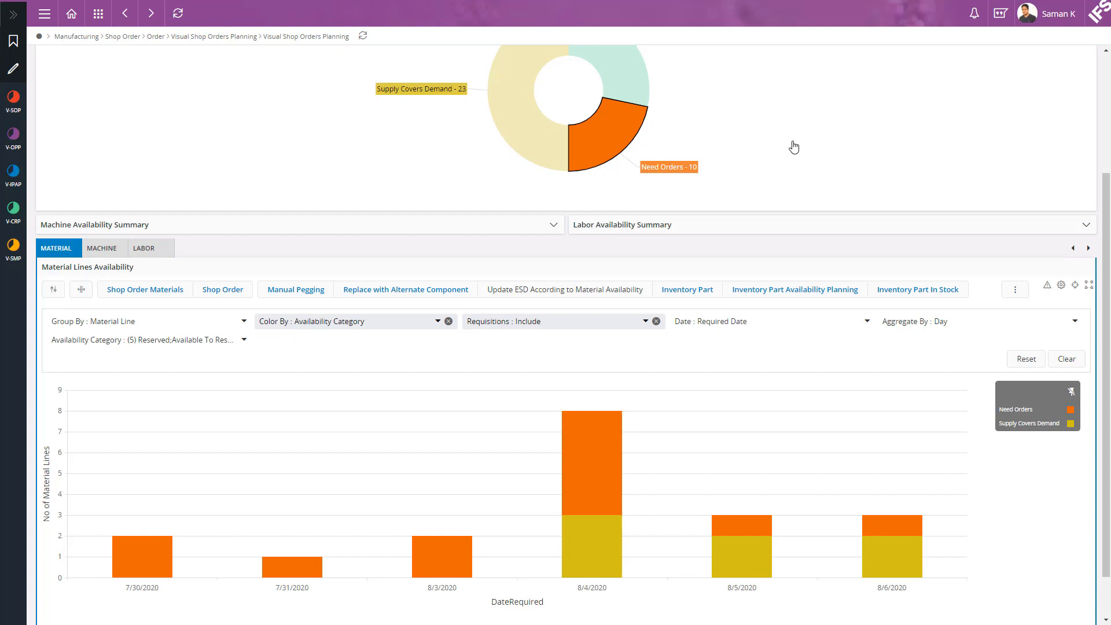
mouse_move(291, 565)
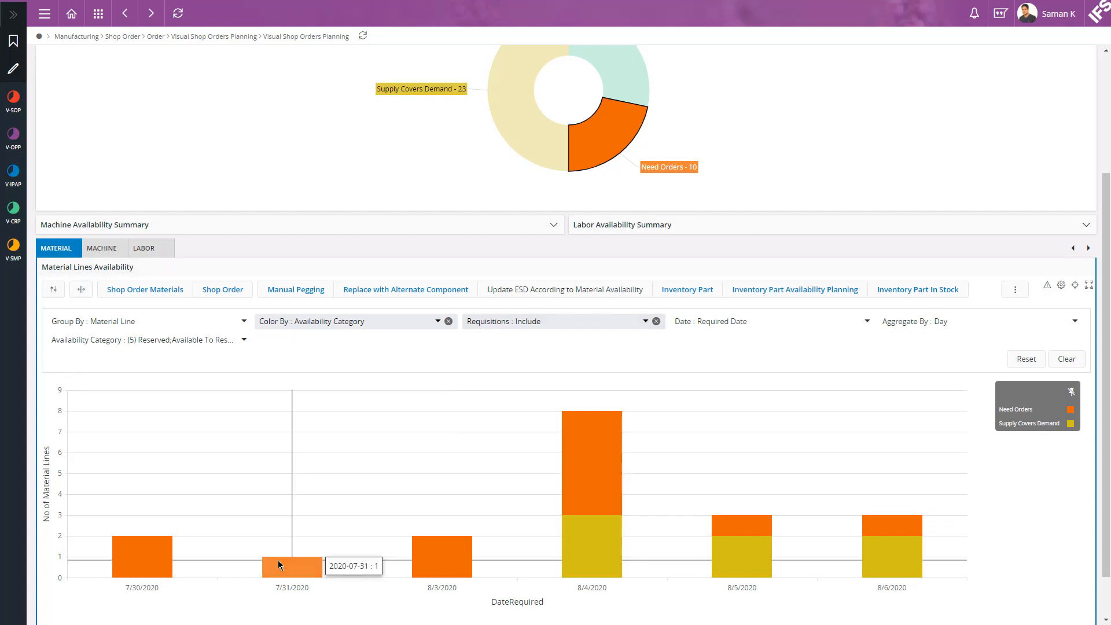
- Create a shop order for the 7/31/2020 loose tea blend line and a purchase order for SK-AC-ADDITIVE
click(291, 565)
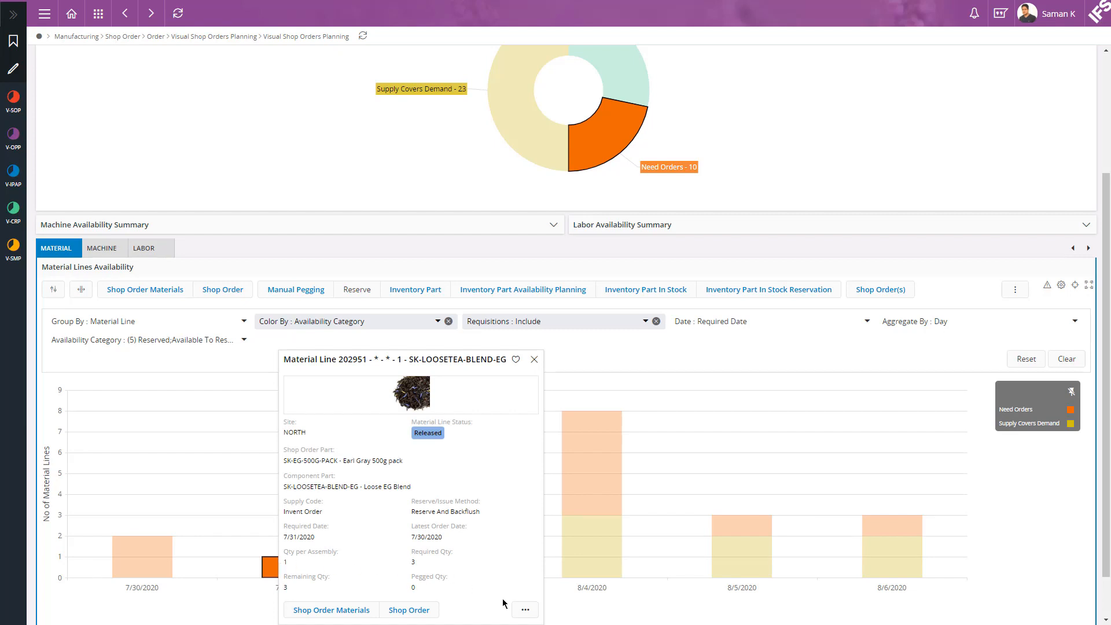
click(524, 610)
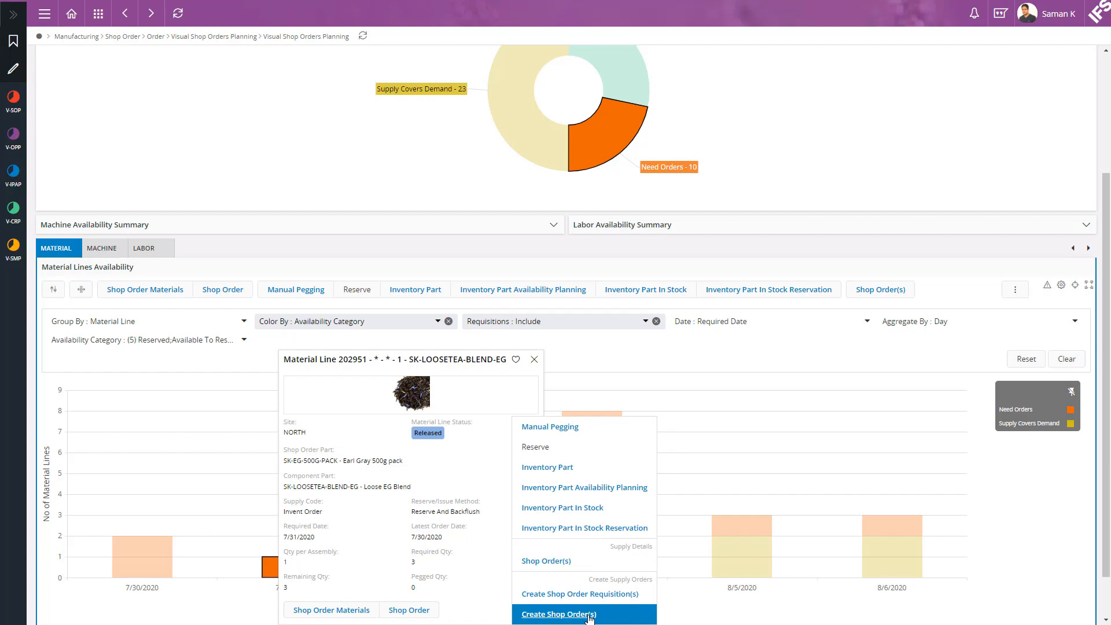
click(558, 613)
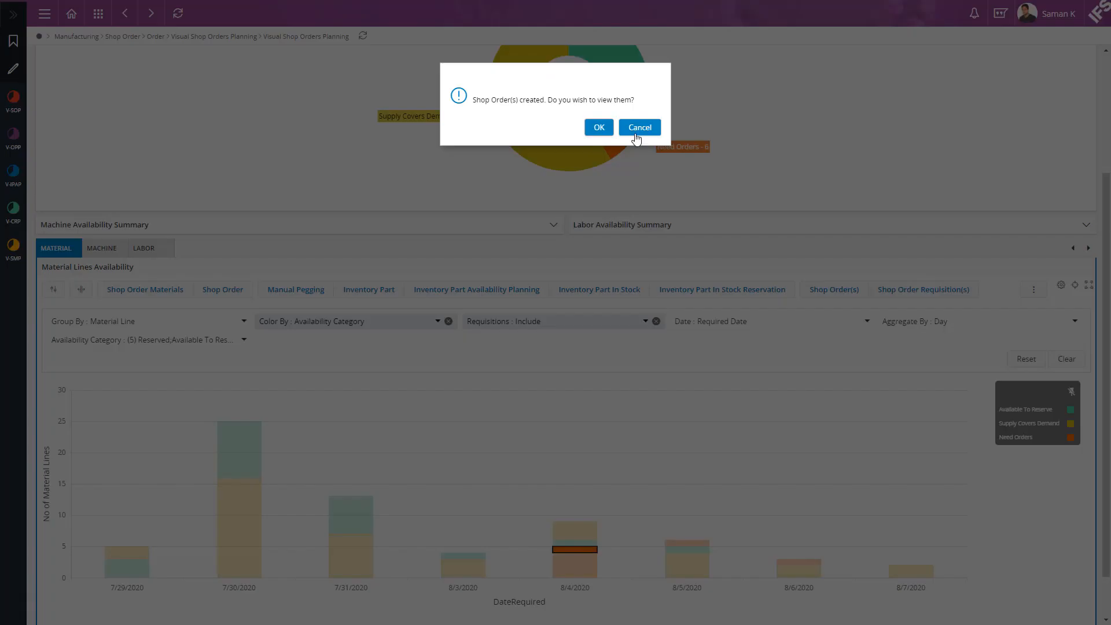
click(637, 126)
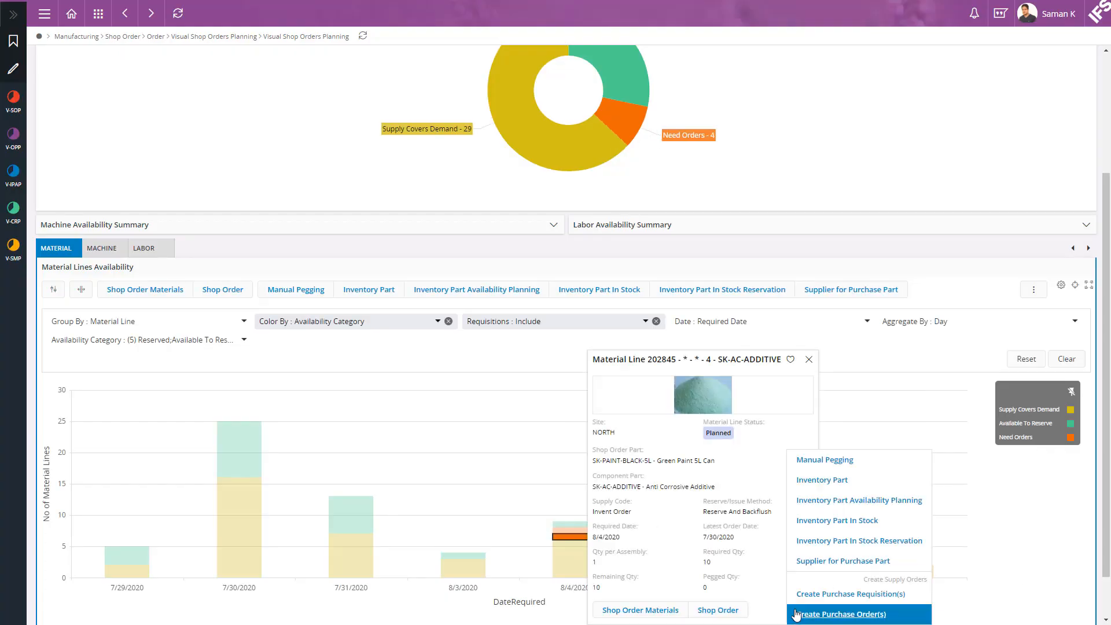
click(840, 613)
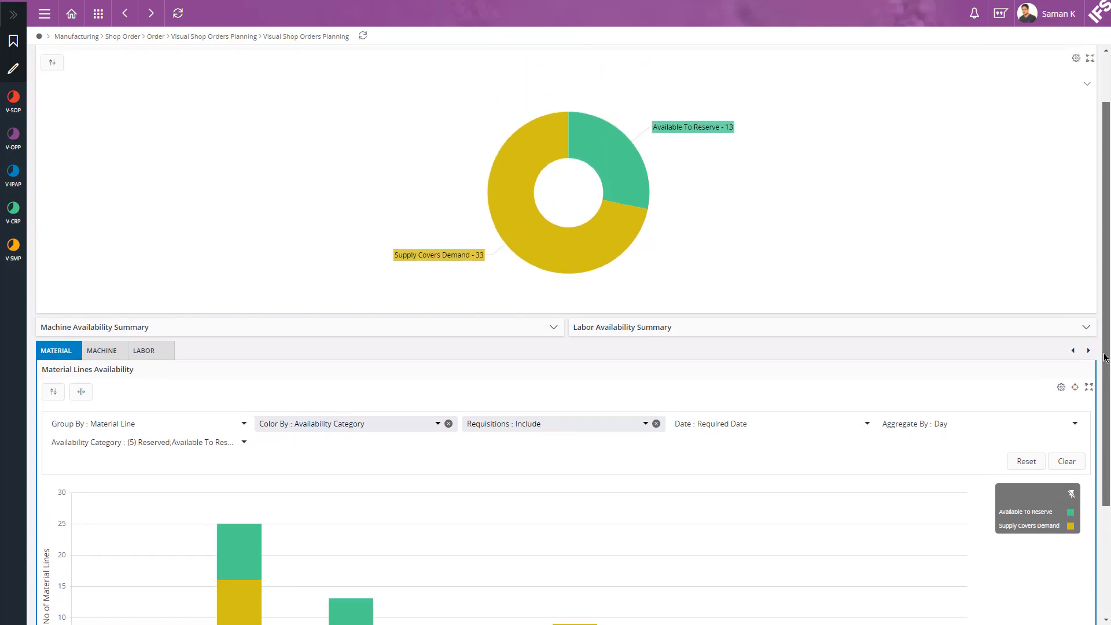
- Expand Inventory Part Availability to chart projected inventory for SK-AL-CAN at NORTH
scroll(down, 3)
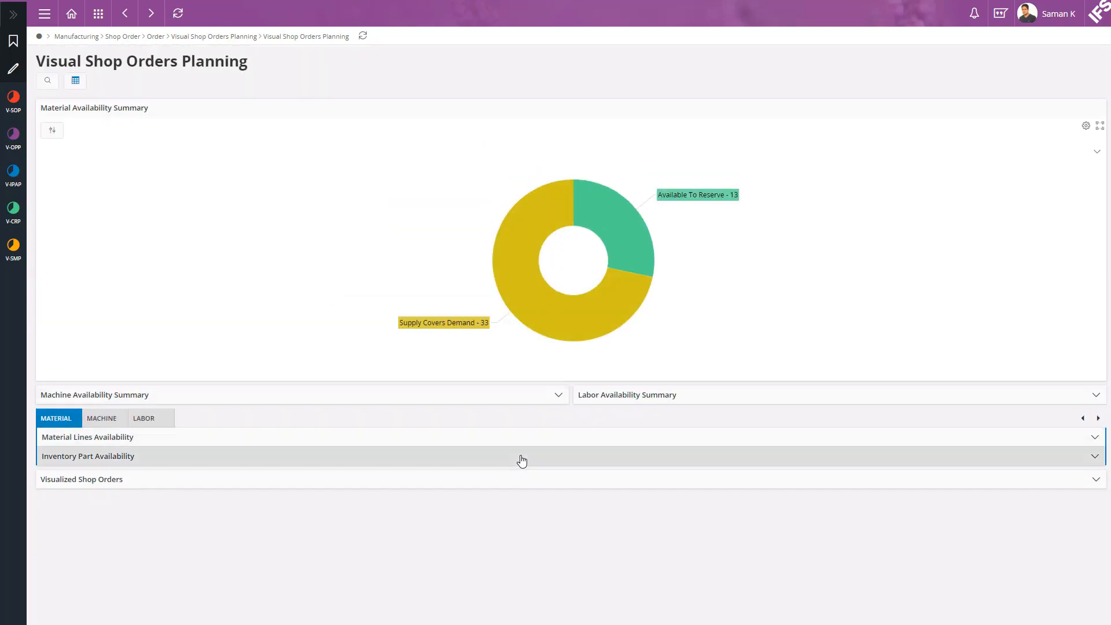
click(88, 456)
text(SK-d)
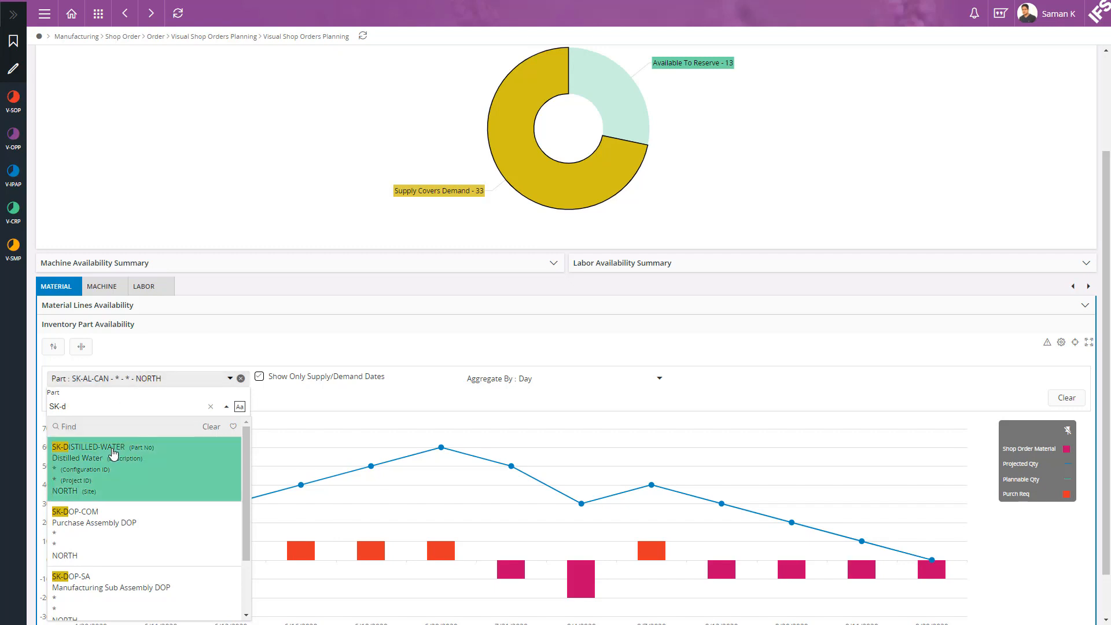
- Select SK-DISTILLED-WATER in the Part filter to chart its availability at NORTH
click(88, 448)
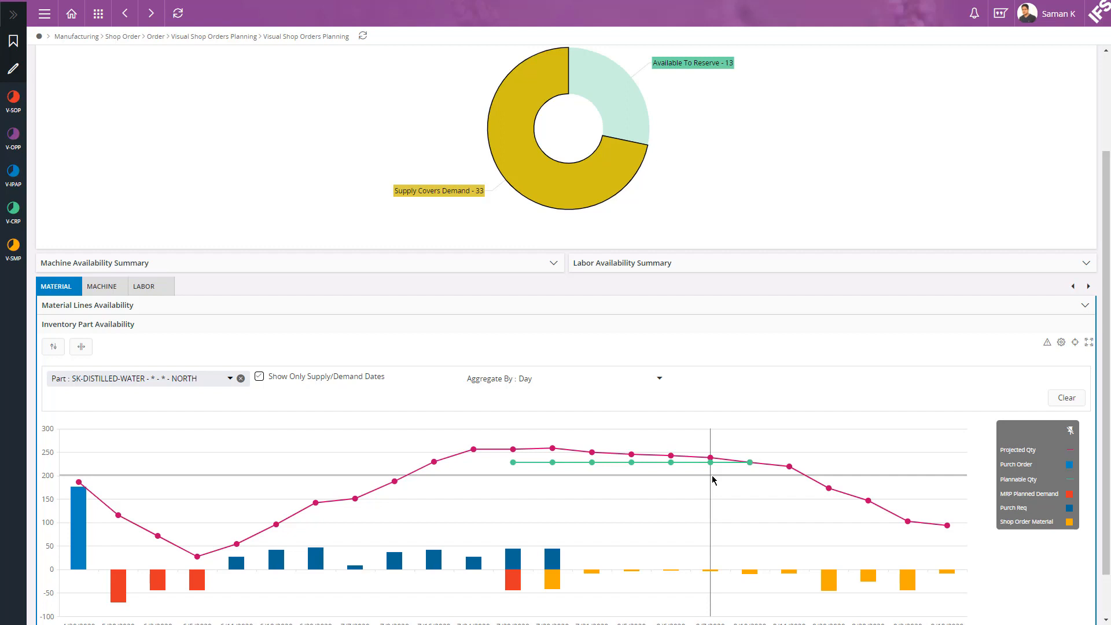
click(230, 378)
text(SKT)
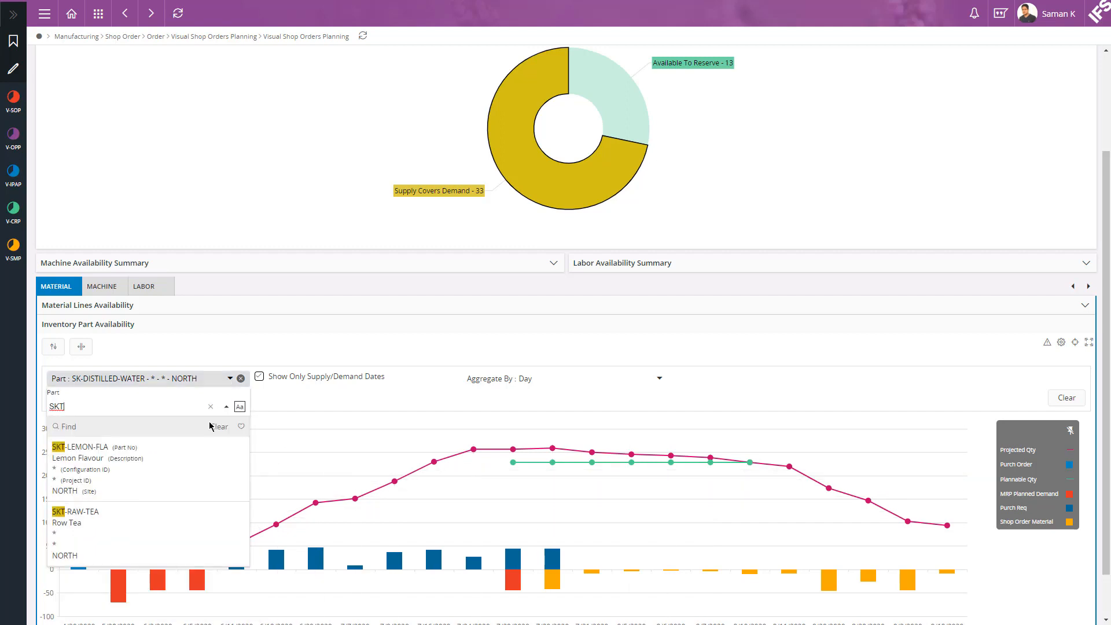
- Reschedule SKT-LEMON-FLA purchase requisition 211752 from 8/20 to 8/18/2020
click(80, 446)
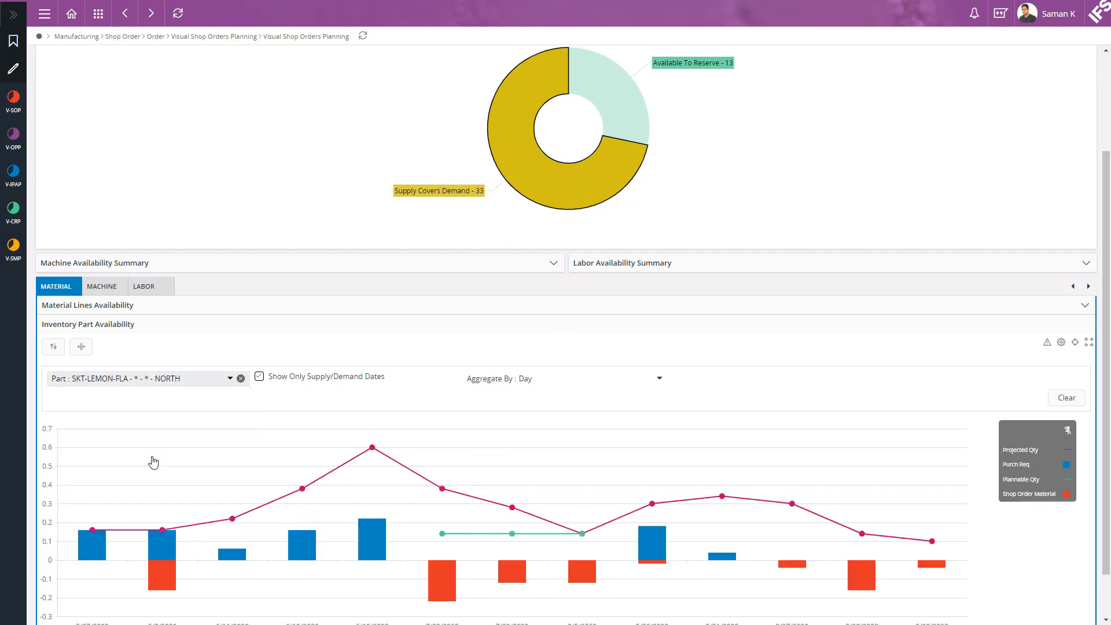
mouse_move(652, 542)
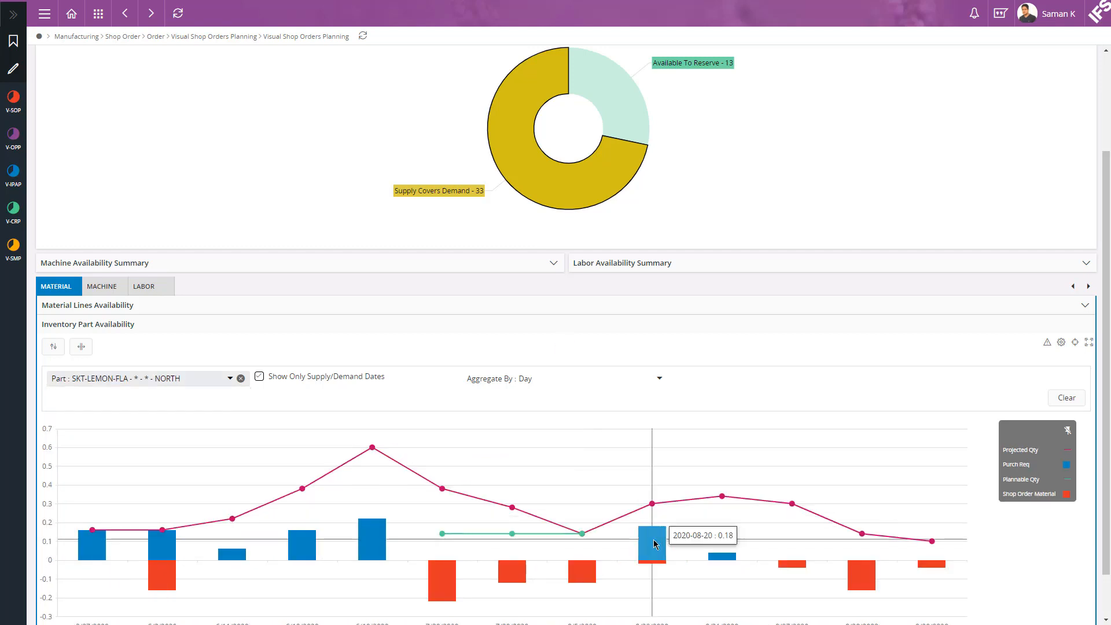
click(651, 544)
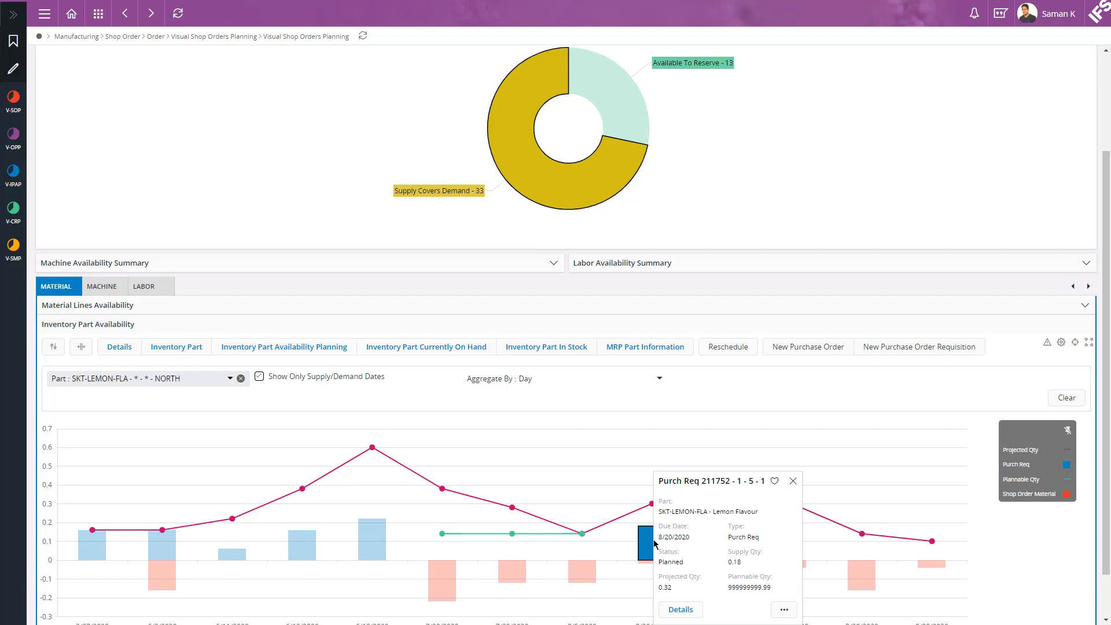
click(784, 609)
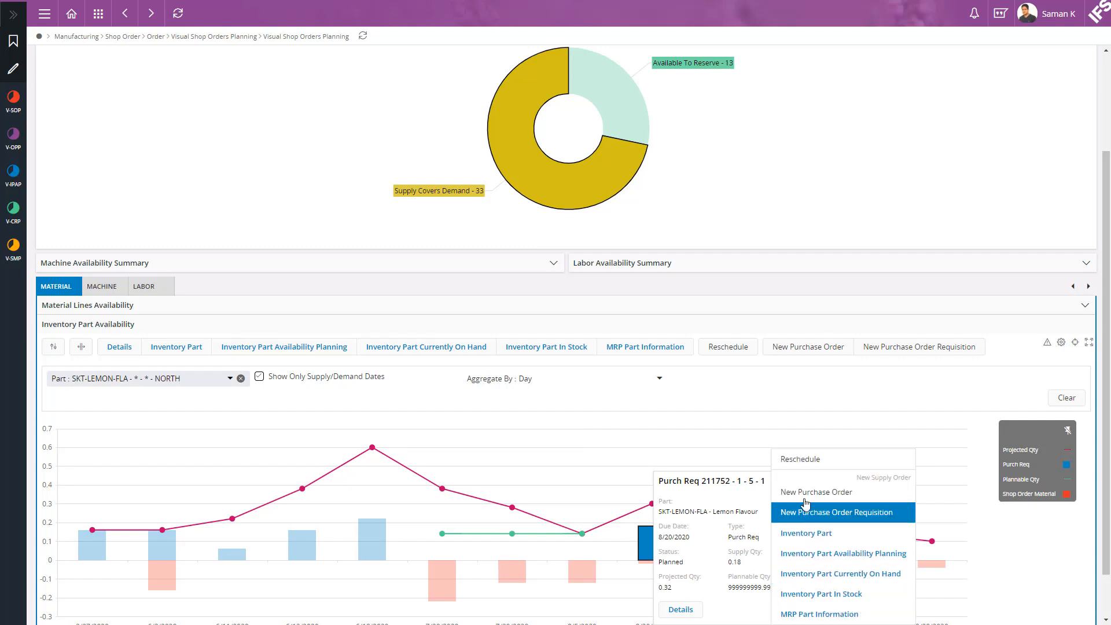
mouse_move(811, 464)
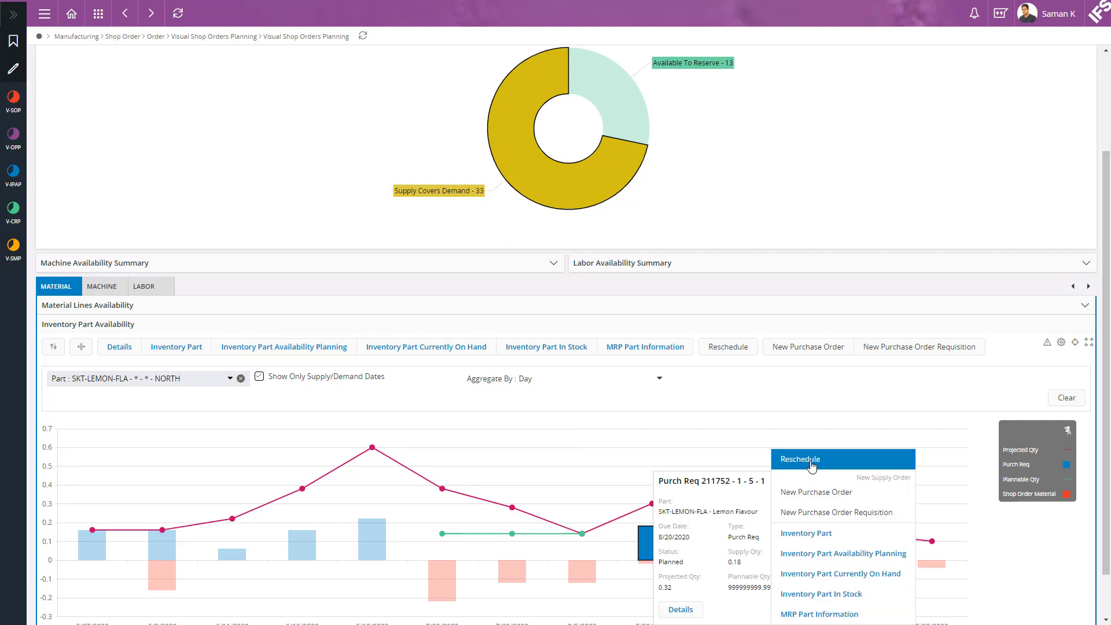
click(799, 458)
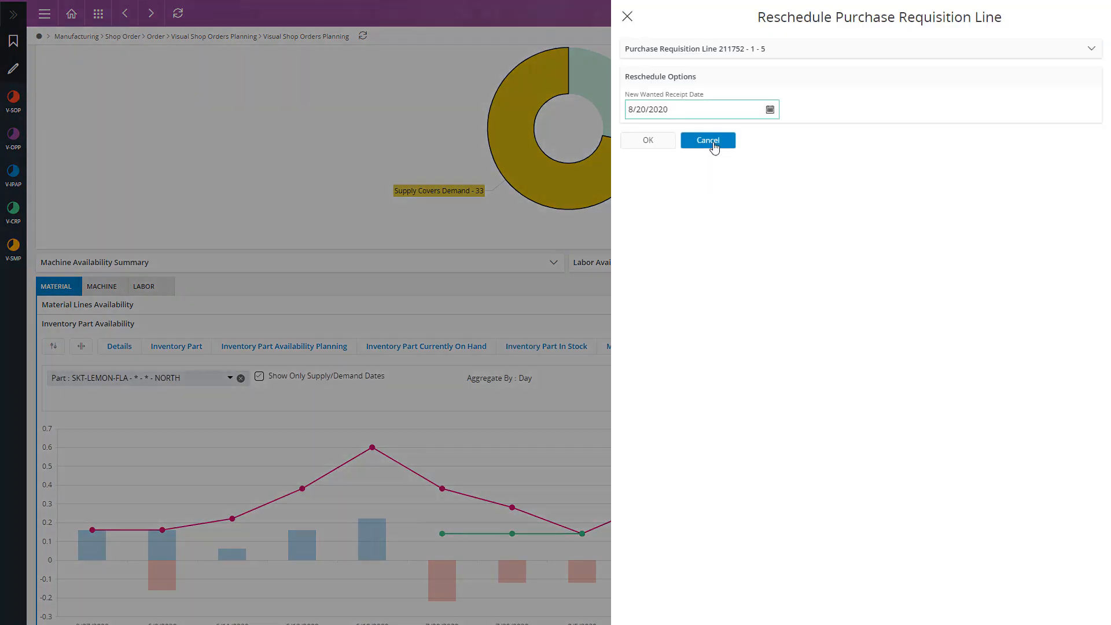
mouse_move(771, 110)
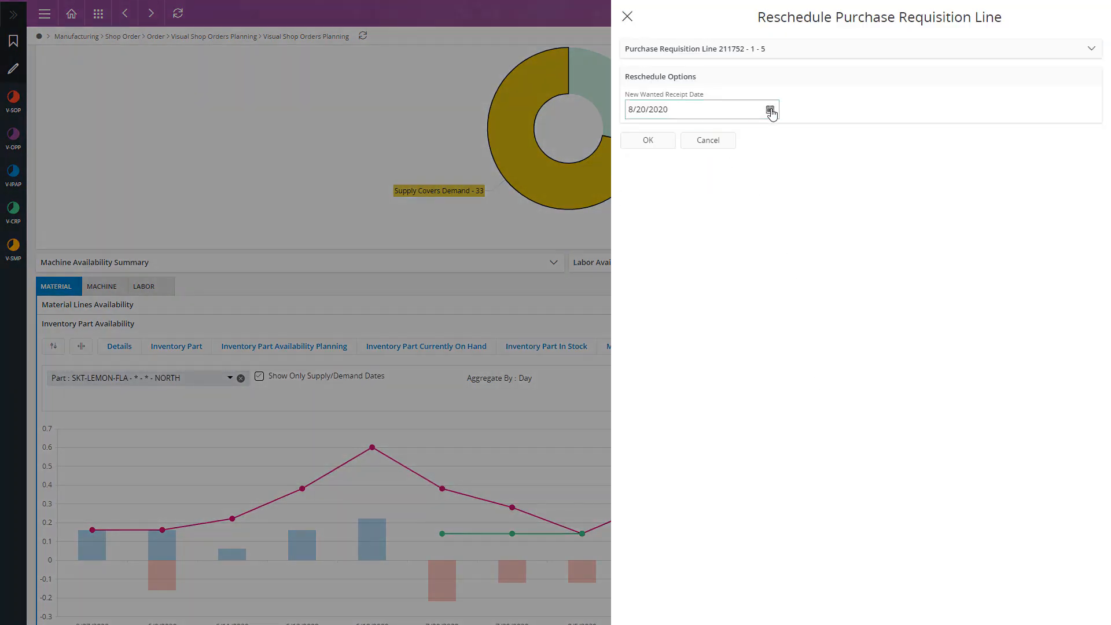
click(770, 109)
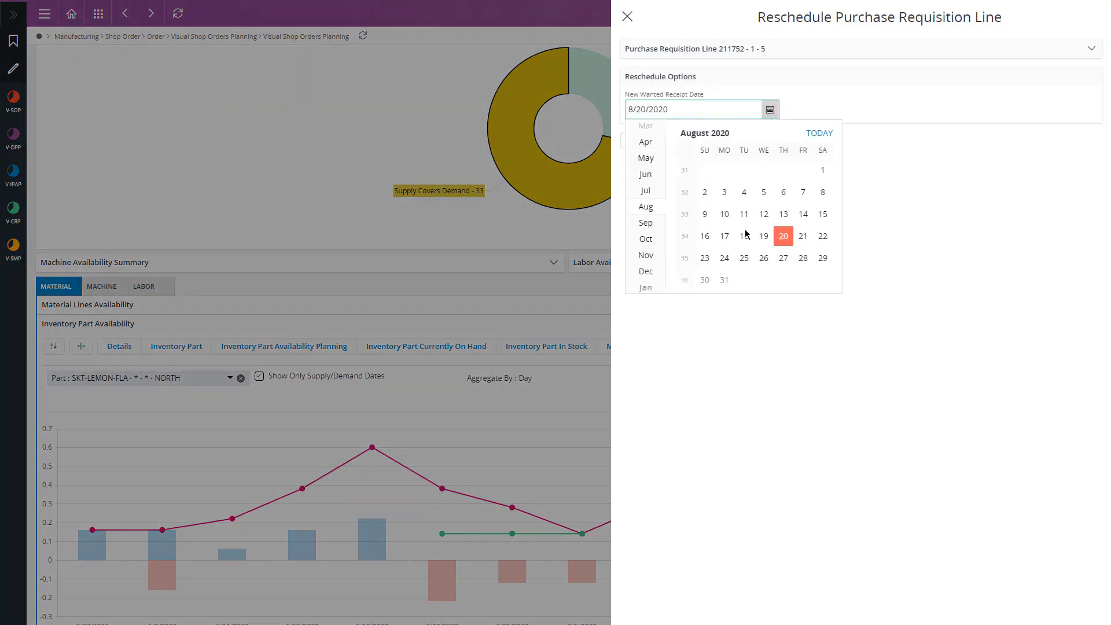
click(743, 236)
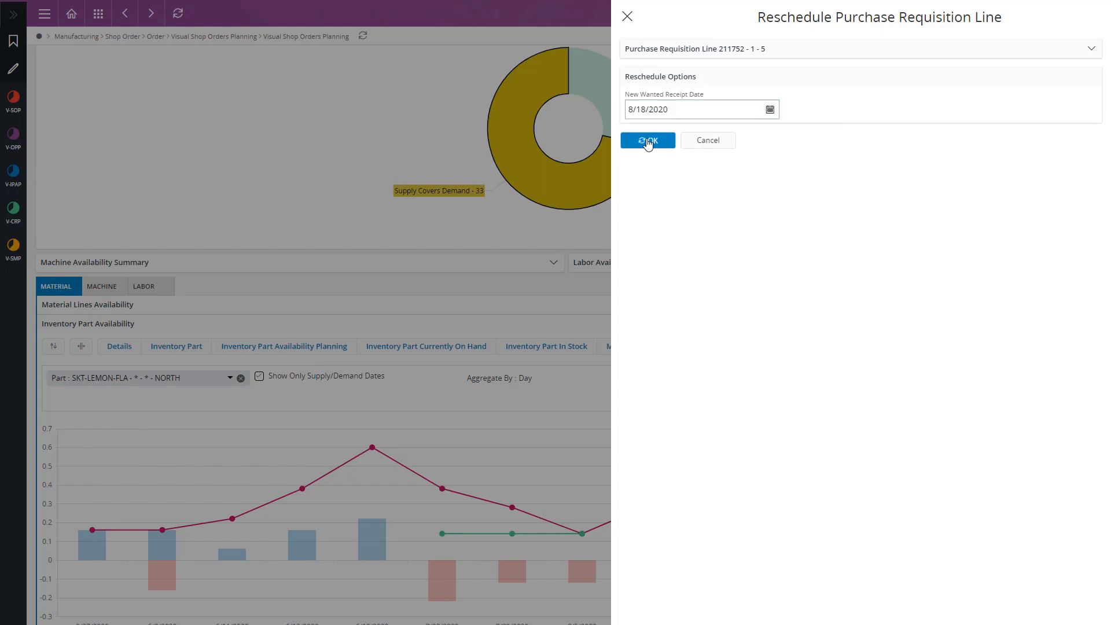
click(647, 139)
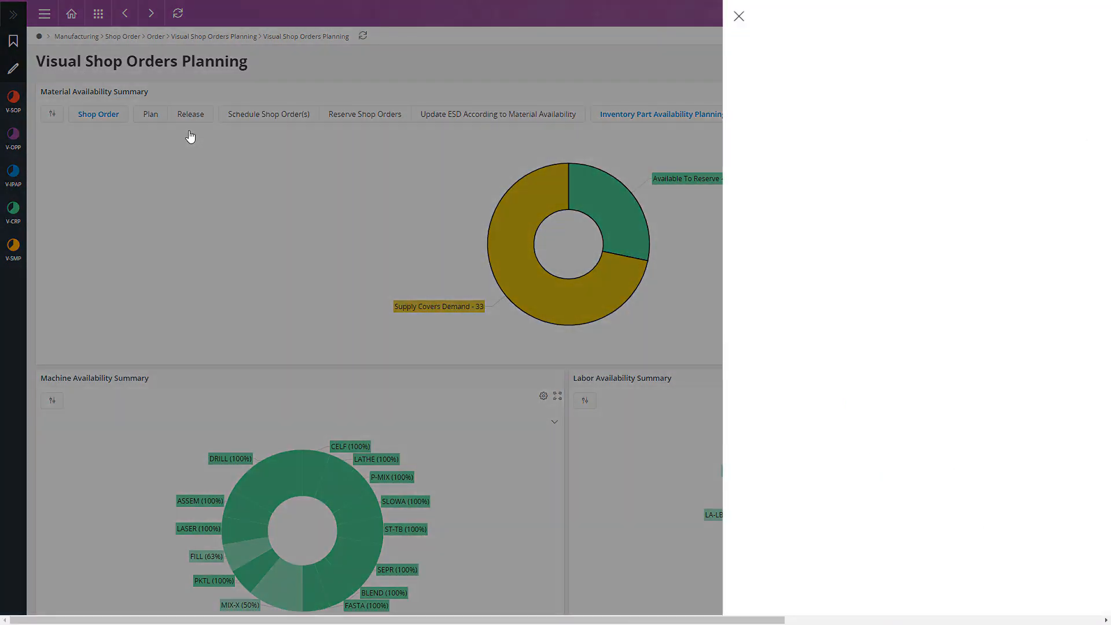
- Release the planned shop orders and confirm with automatic availability check on
click(189, 114)
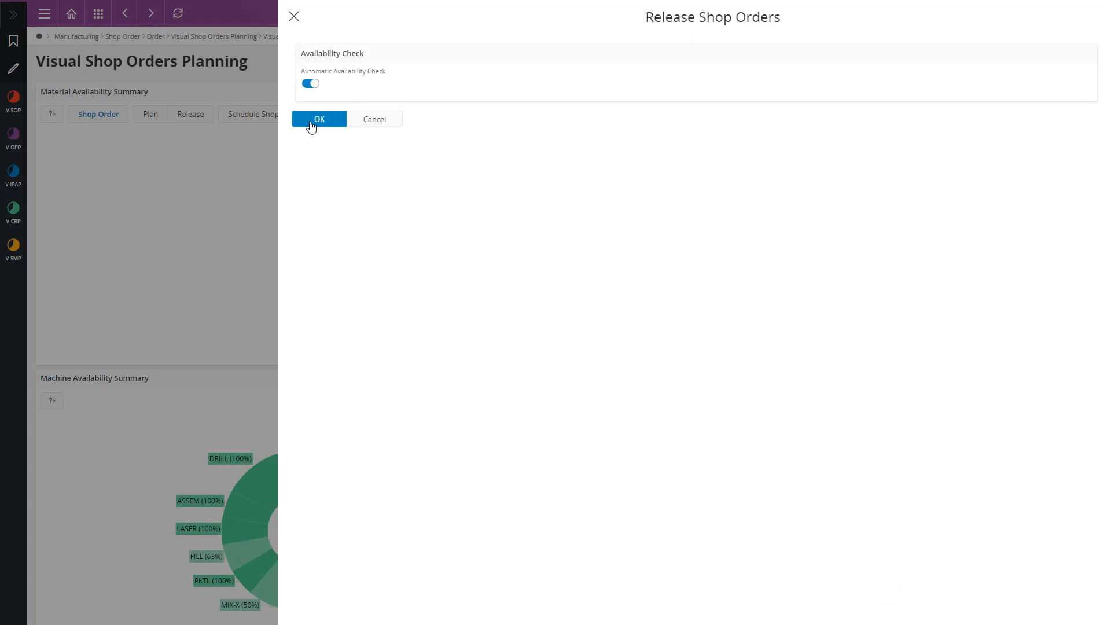
click(318, 118)
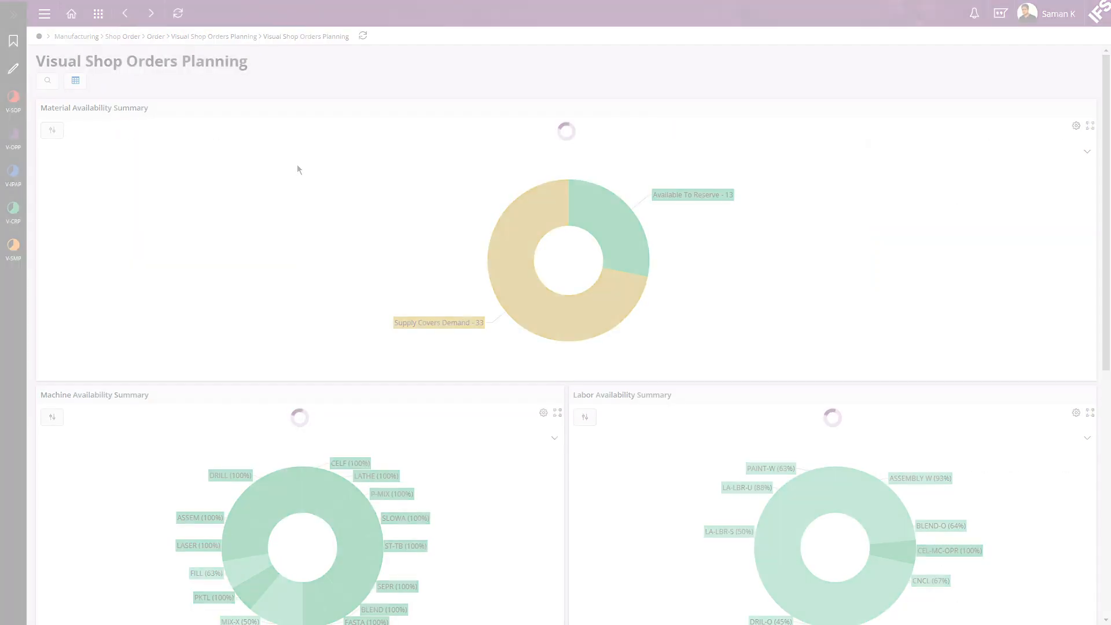